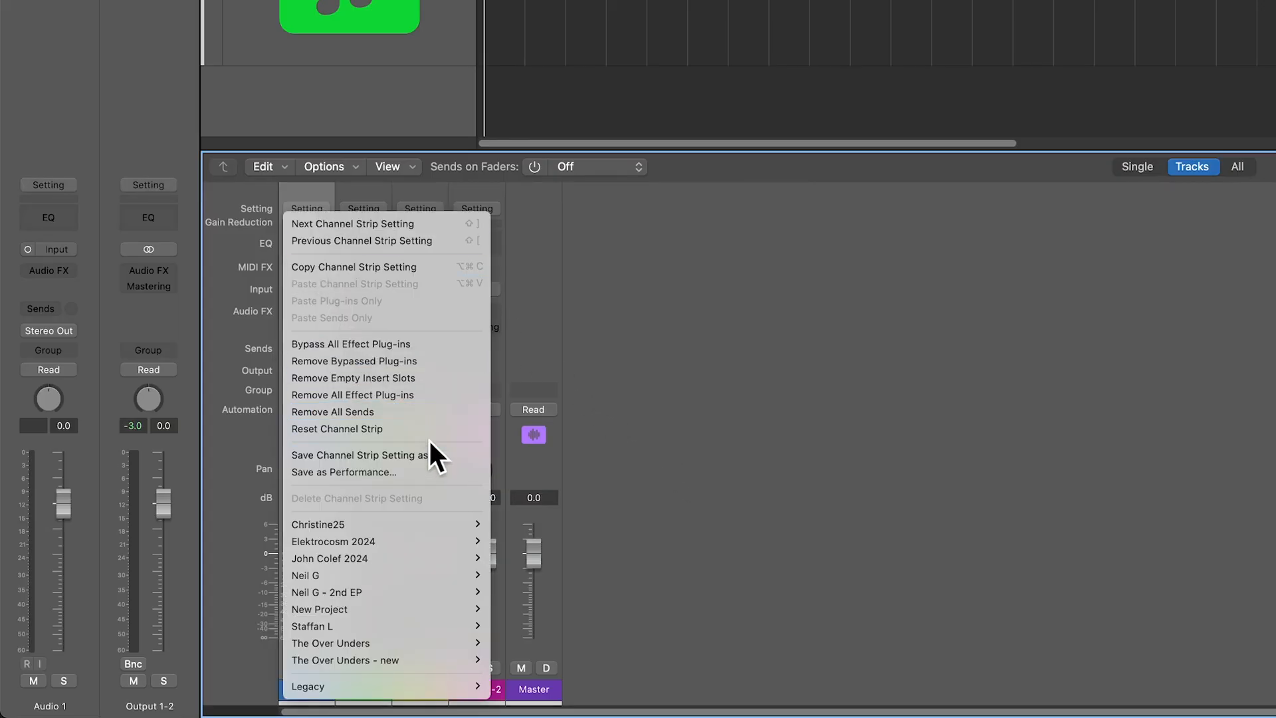
{"action": "mouse_move", "coordinate": [386, 627]}
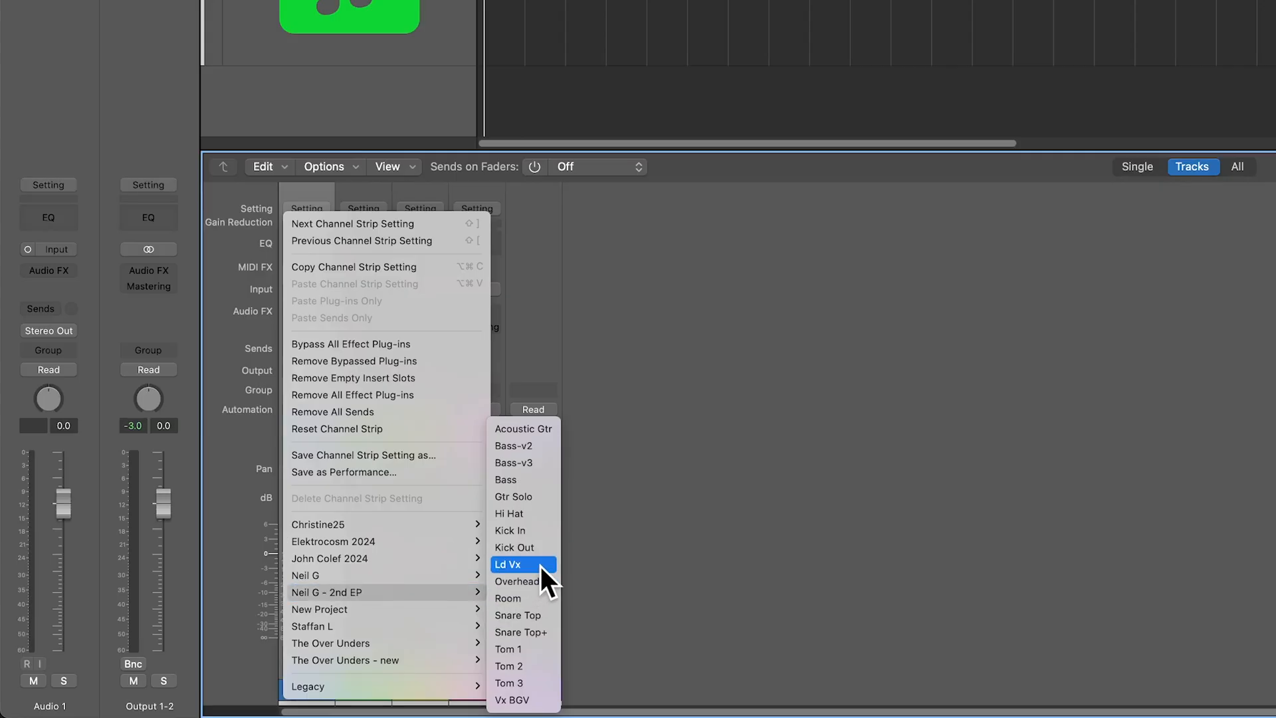
{"action": "left_click", "coordinate": [508, 564]}
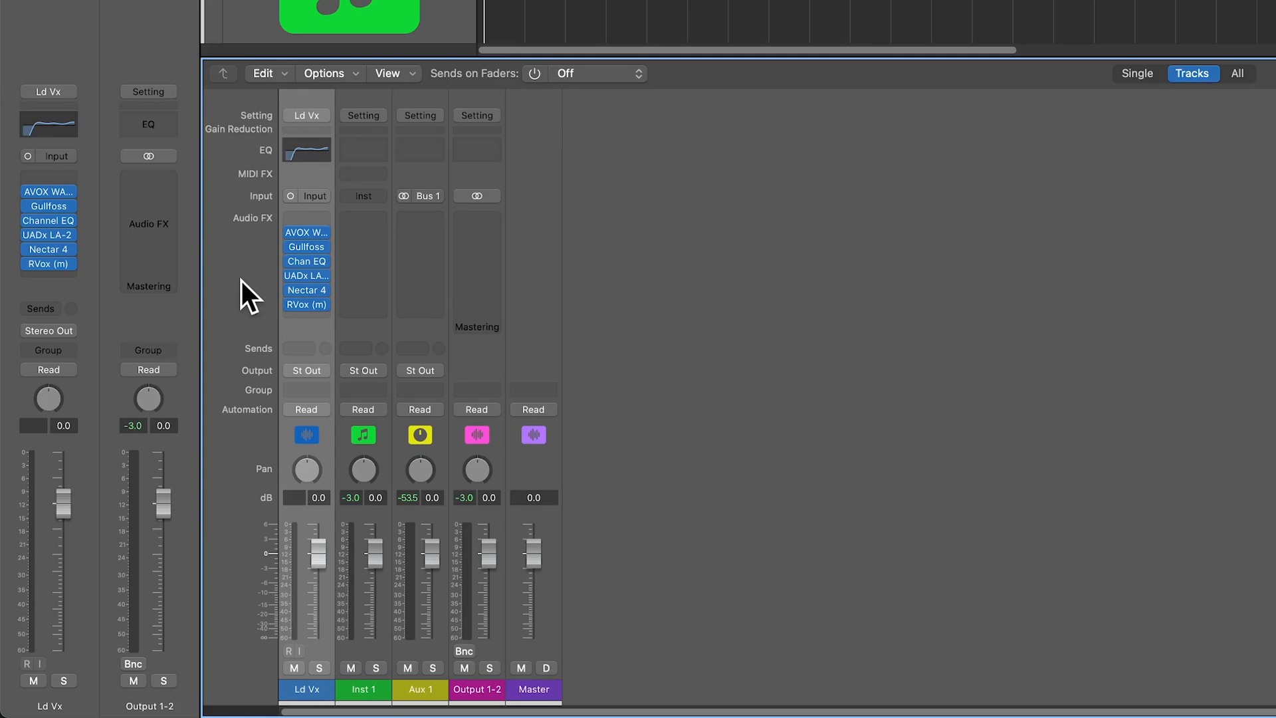
{"action": "mouse_move", "coordinate": [268, 472]}
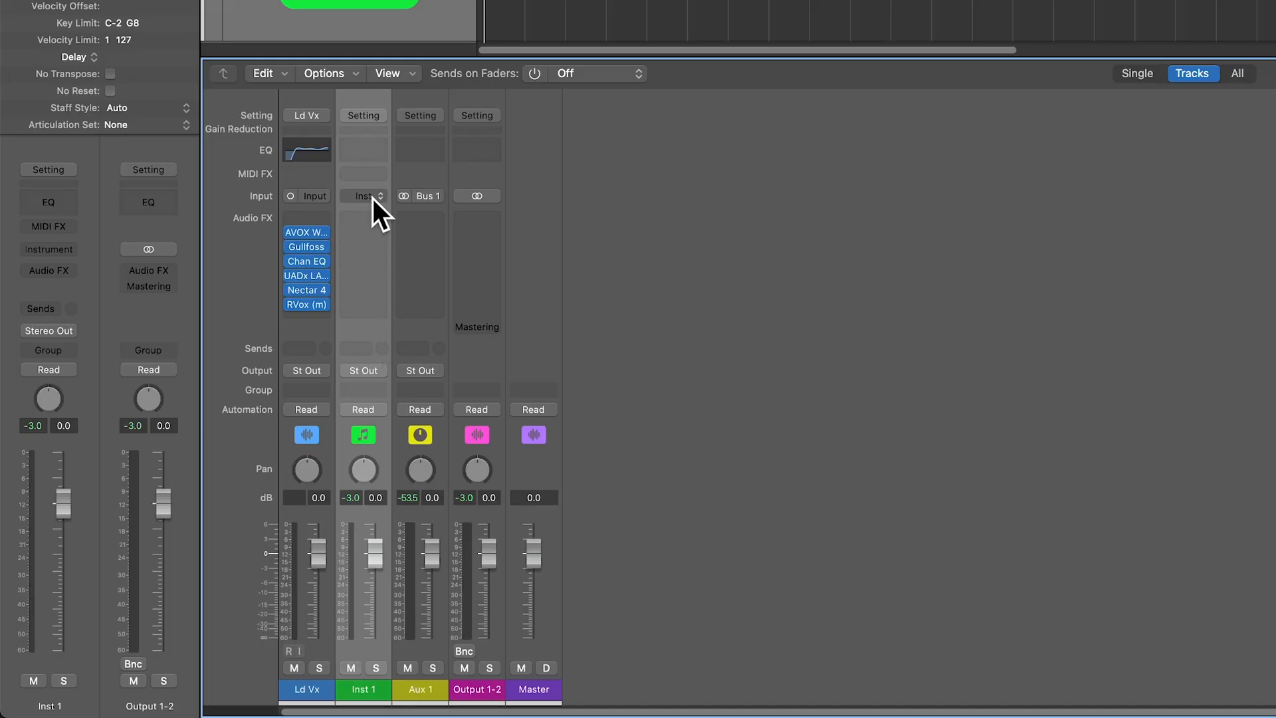
- Give Inst 1 the Resonant Frequencies setting from CMG - Divine Waves Vol. 2 Arps + Sequences
{"action": "left_click", "coordinate": [362, 115]}
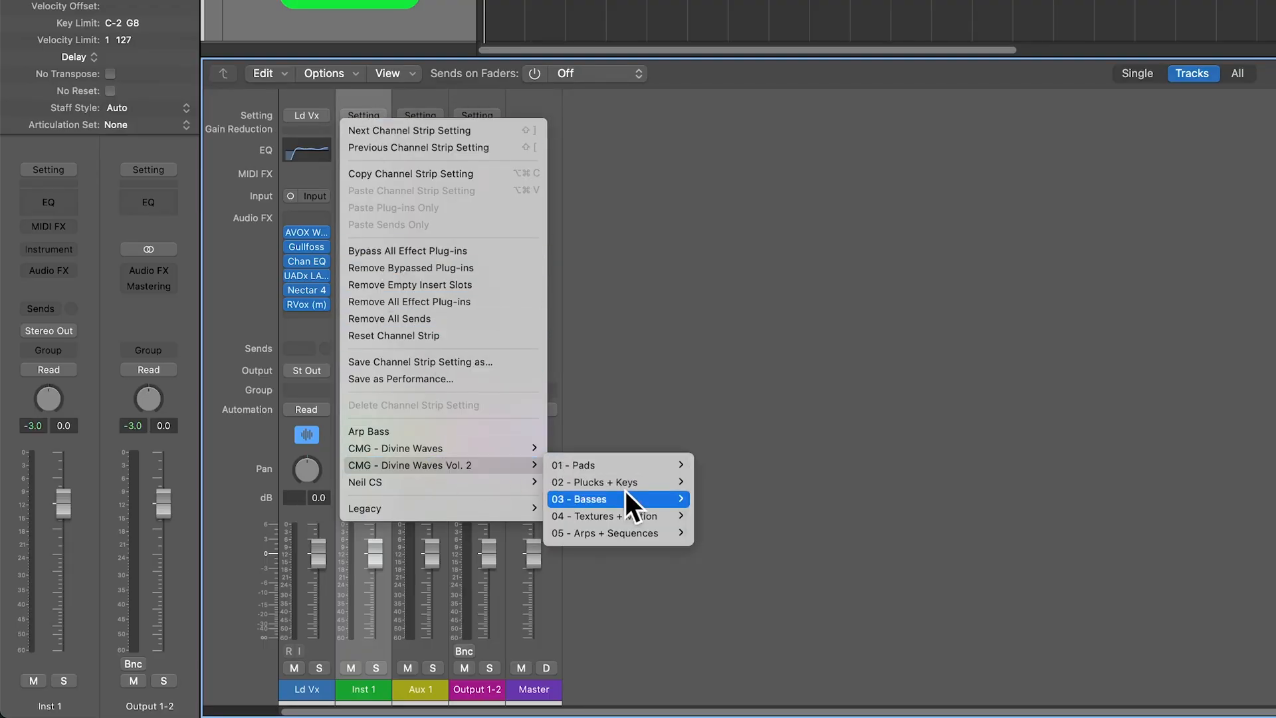
{"action": "mouse_move", "coordinate": [606, 533]}
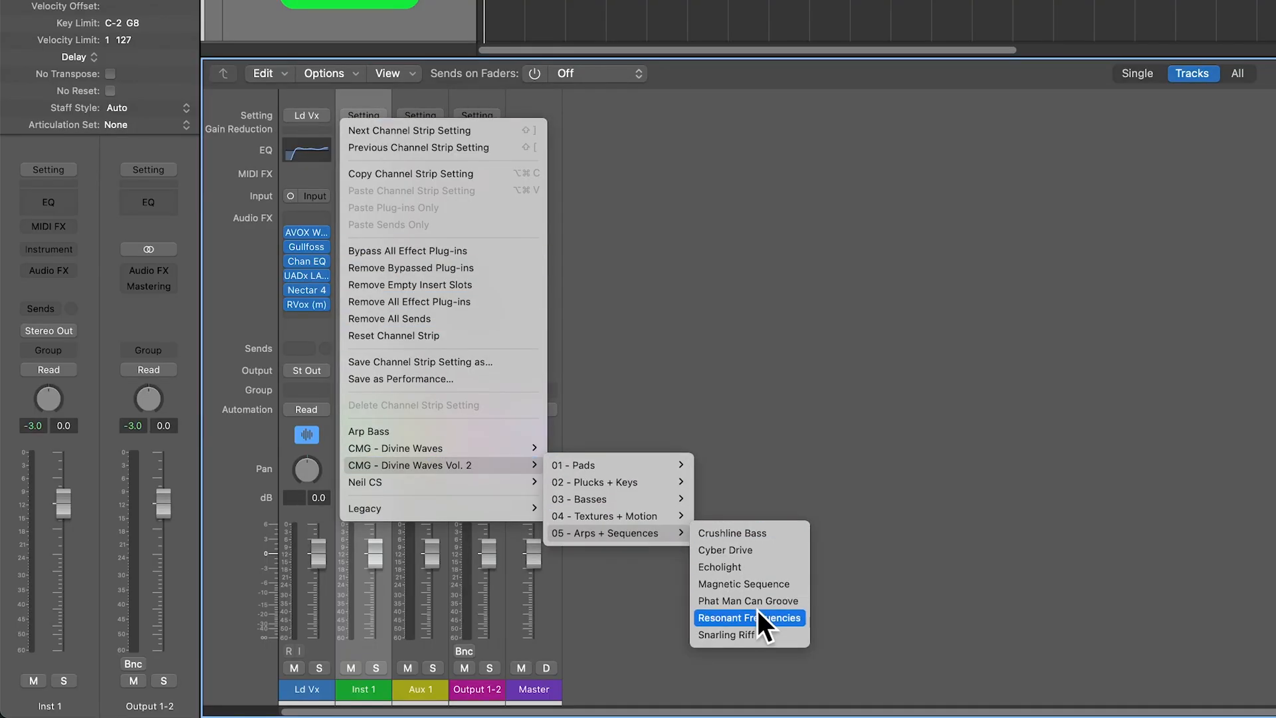
{"action": "left_click", "coordinate": [747, 618]}
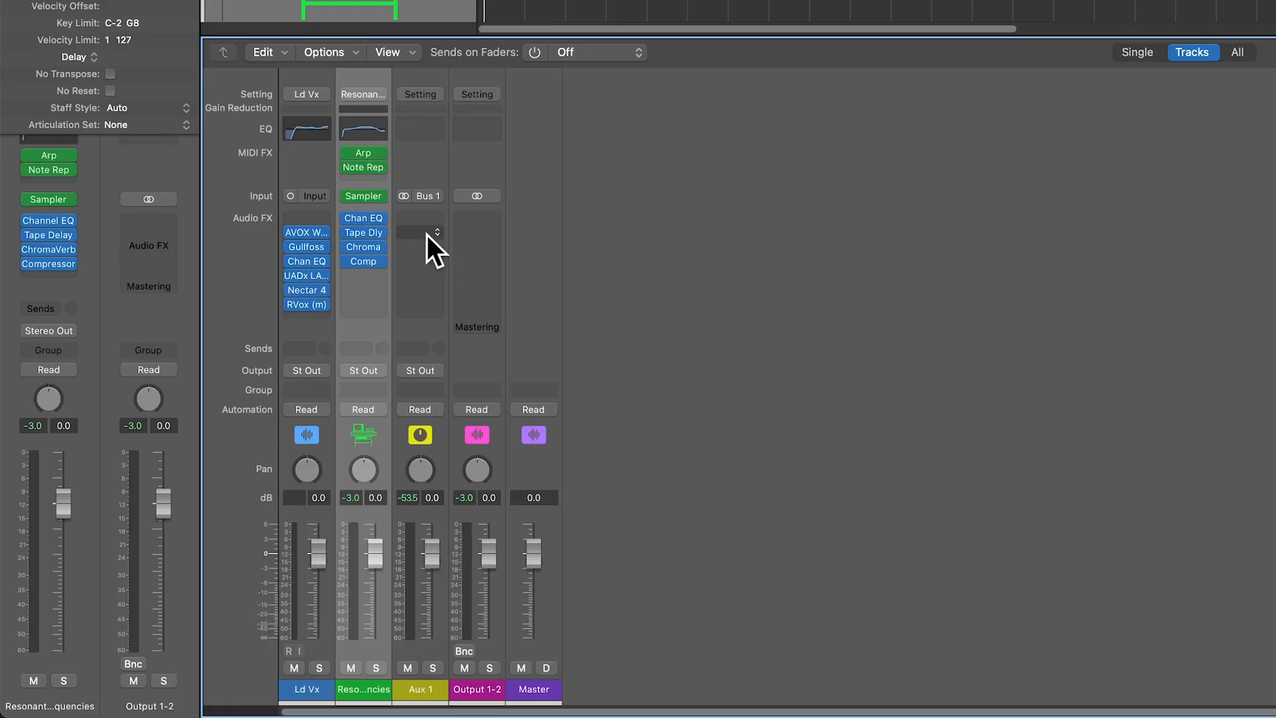
{"action": "mouse_move", "coordinate": [712, 285]}
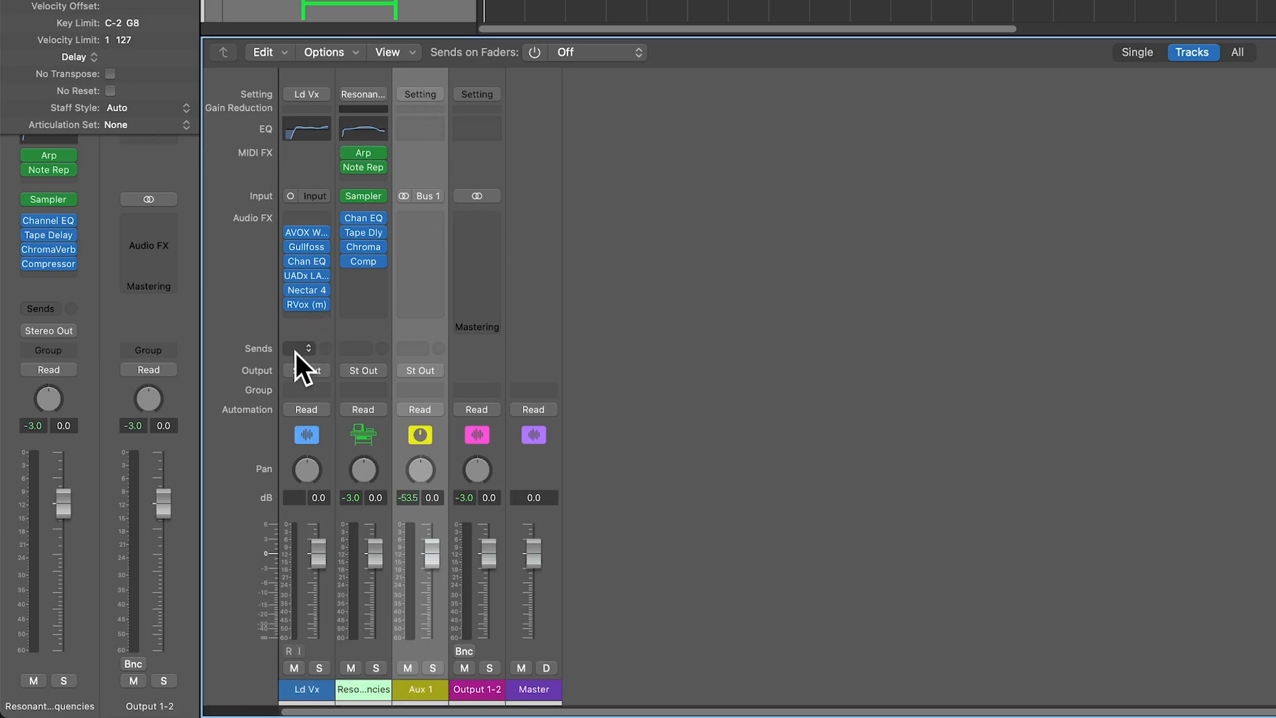
- Route the Ld Vx send to Bus 1 and load Christine25's Vx Verb onto Aux 1
{"action": "left_click", "coordinate": [307, 349]}
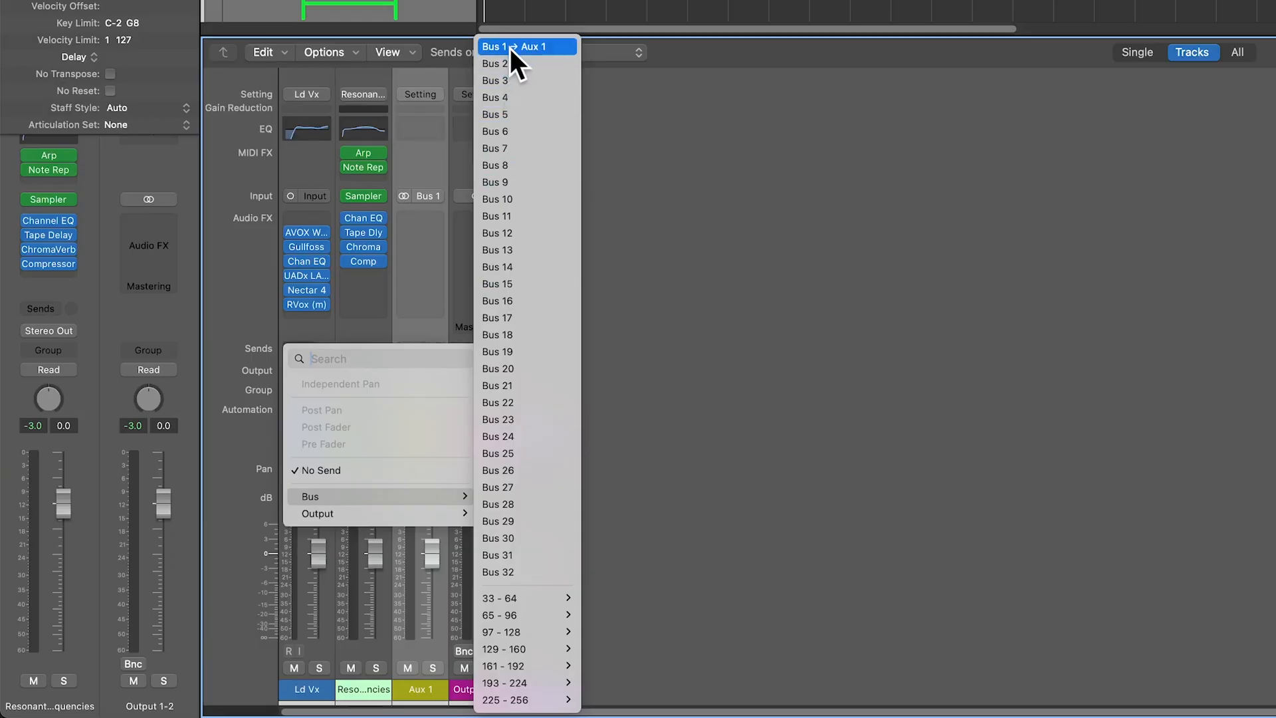
{"action": "left_click", "coordinate": [505, 46]}
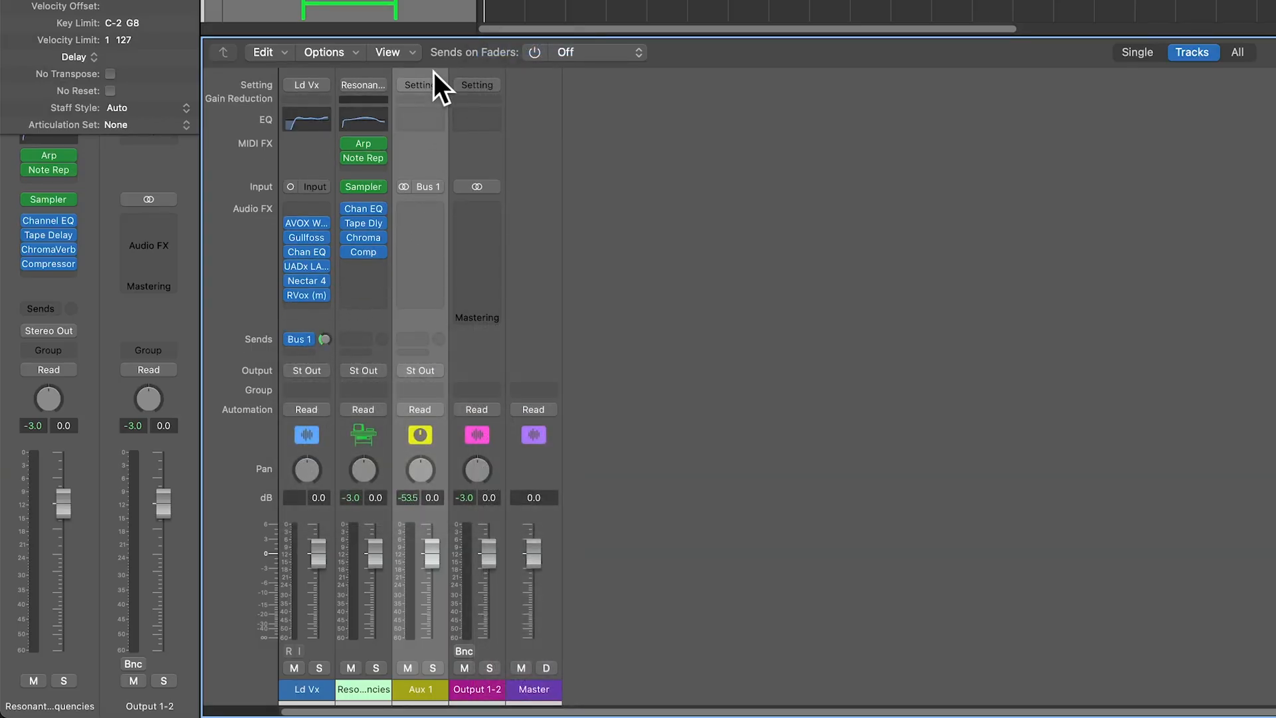
{"action": "left_click", "coordinate": [420, 85]}
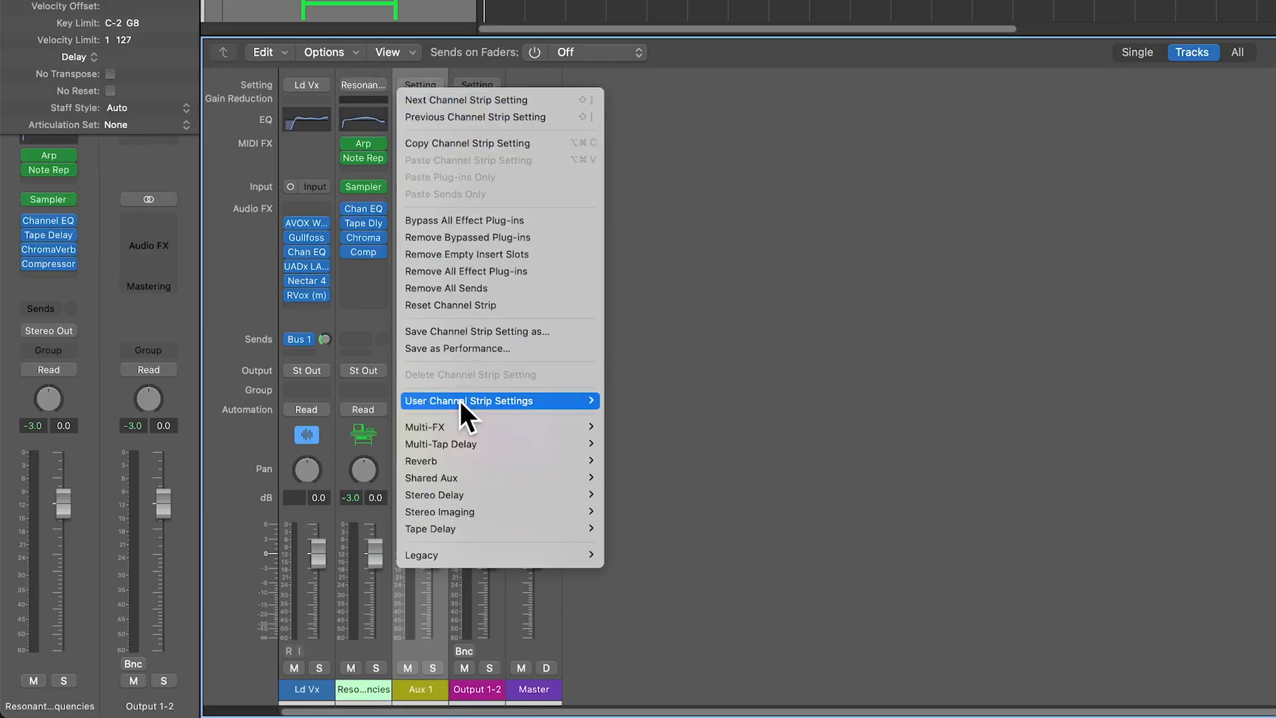
{"action": "mouse_move", "coordinate": [639, 400]}
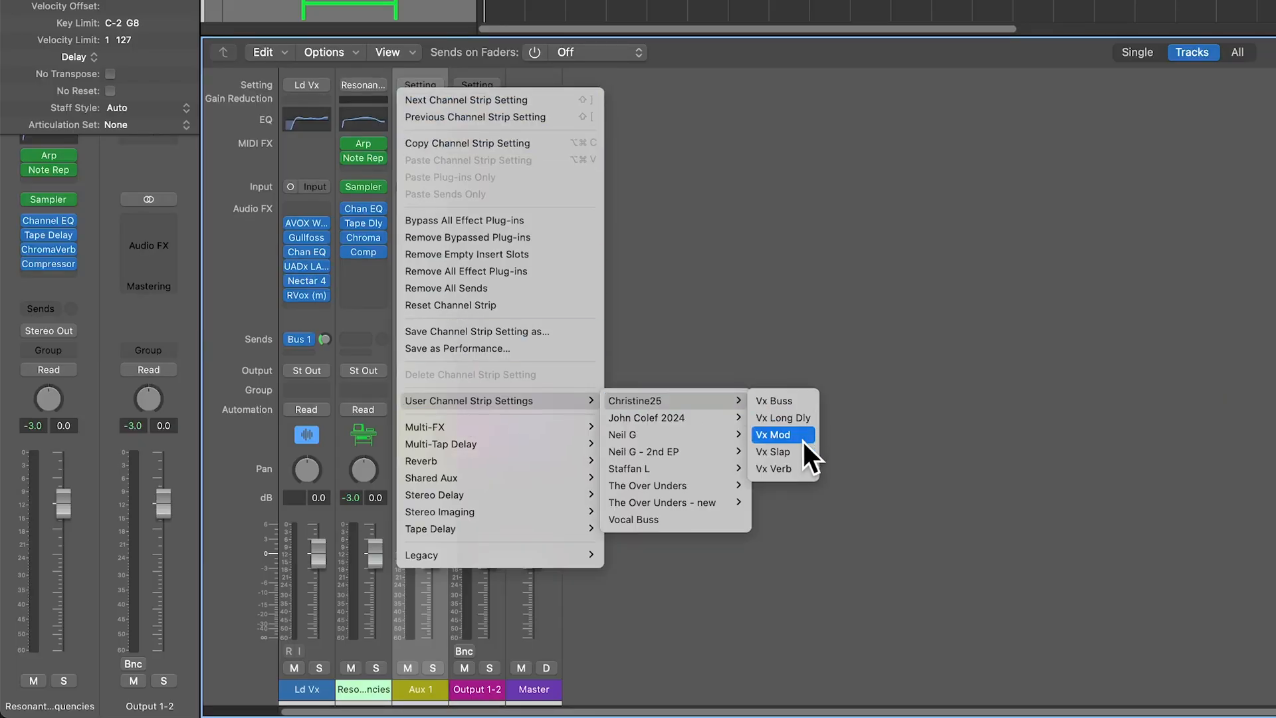
{"action": "left_click", "coordinate": [773, 468]}
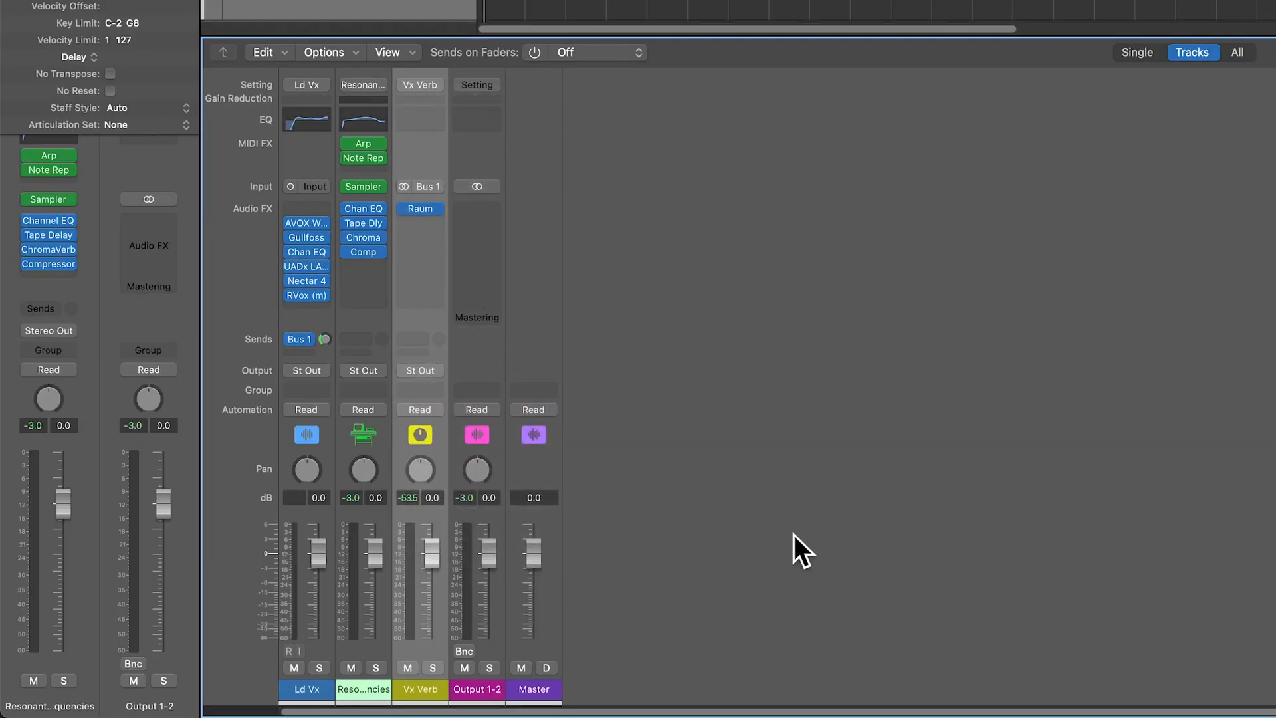
{"action": "mouse_move", "coordinate": [634, 446]}
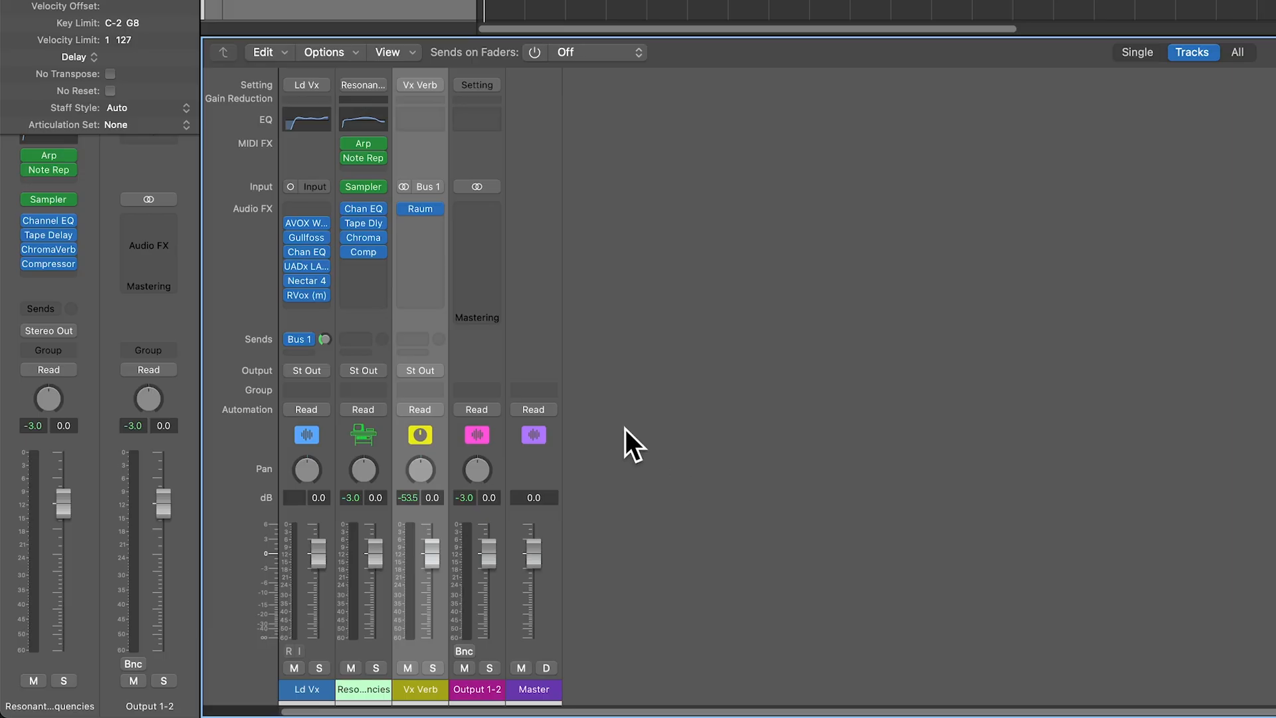
- Load the Stereo Out mastering setting onto Output 1-2, then browse Ld Vx's artist setting submenus
{"action": "left_click", "coordinate": [476, 85]}
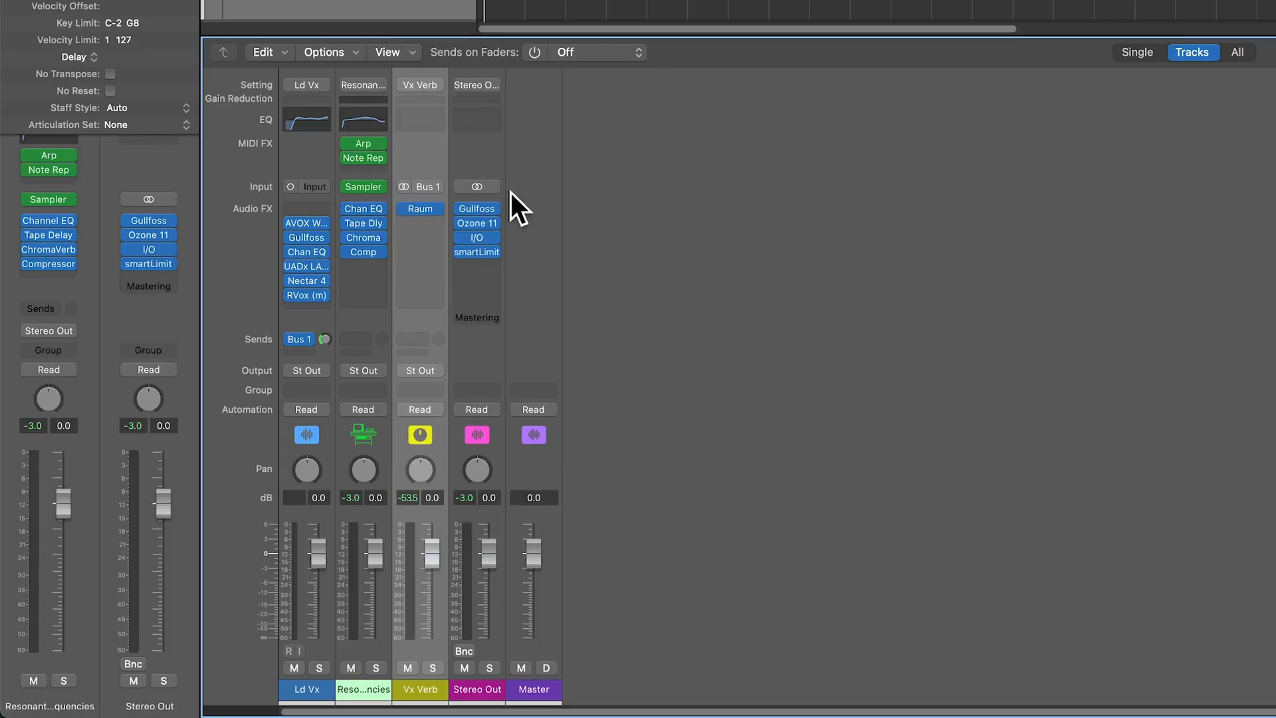
{"action": "left_click", "coordinate": [305, 84]}
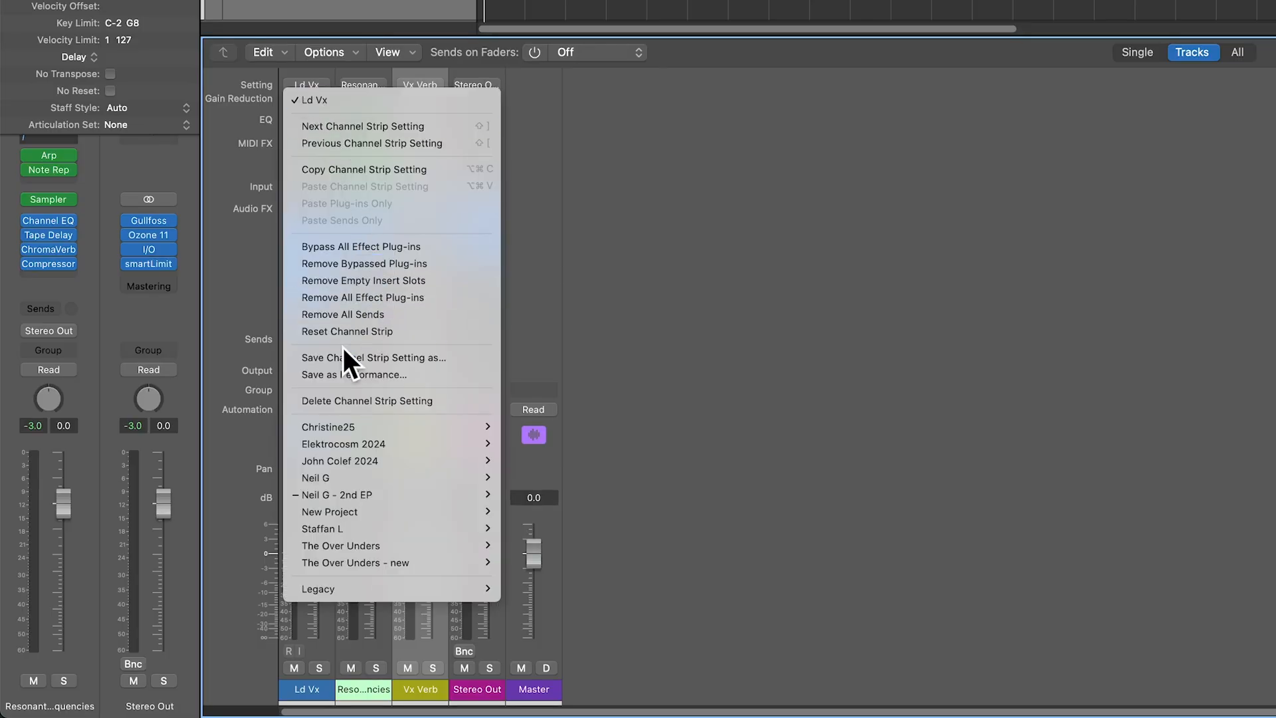
{"action": "mouse_move", "coordinate": [351, 512]}
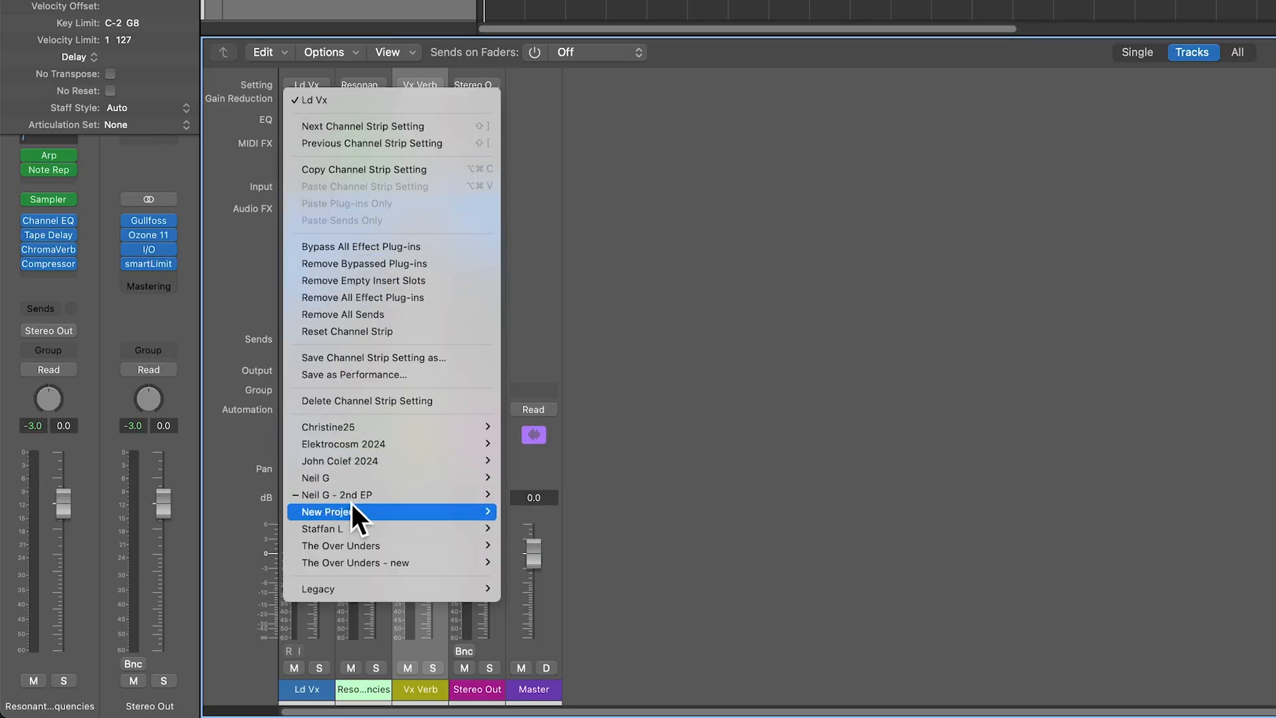
{"action": "mouse_move", "coordinate": [330, 427]}
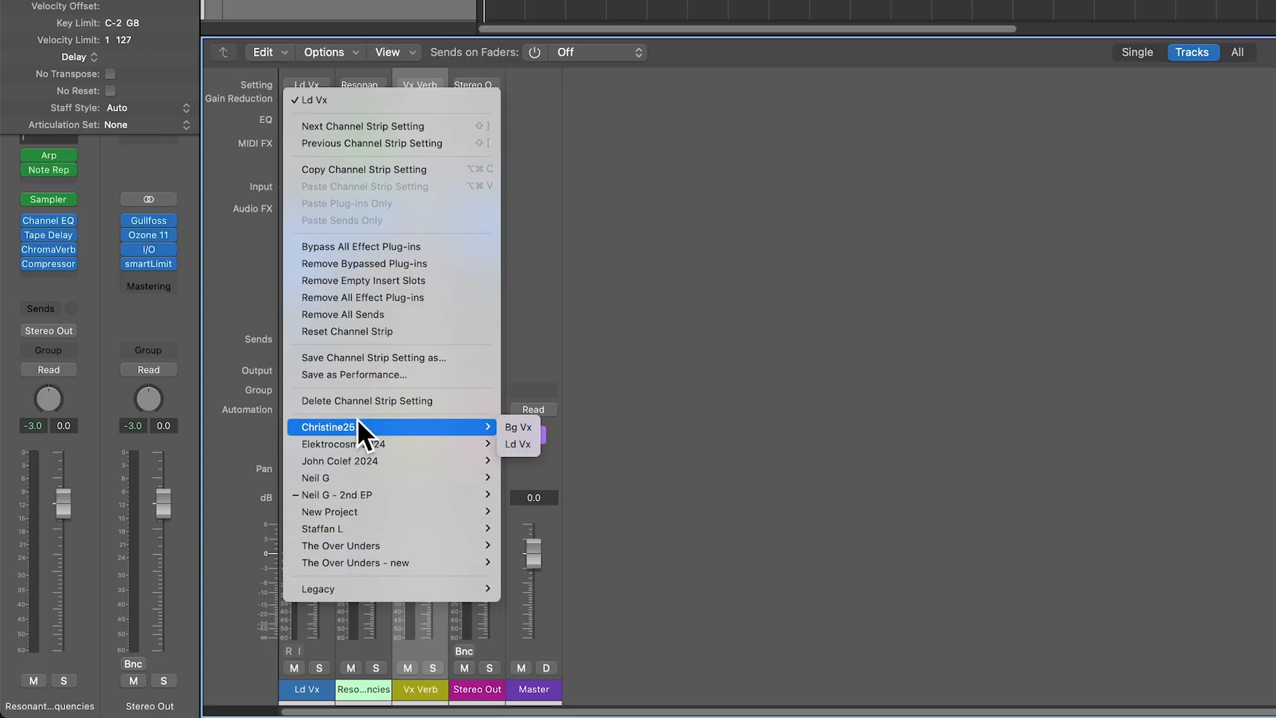
{"action": "mouse_move", "coordinate": [376, 478]}
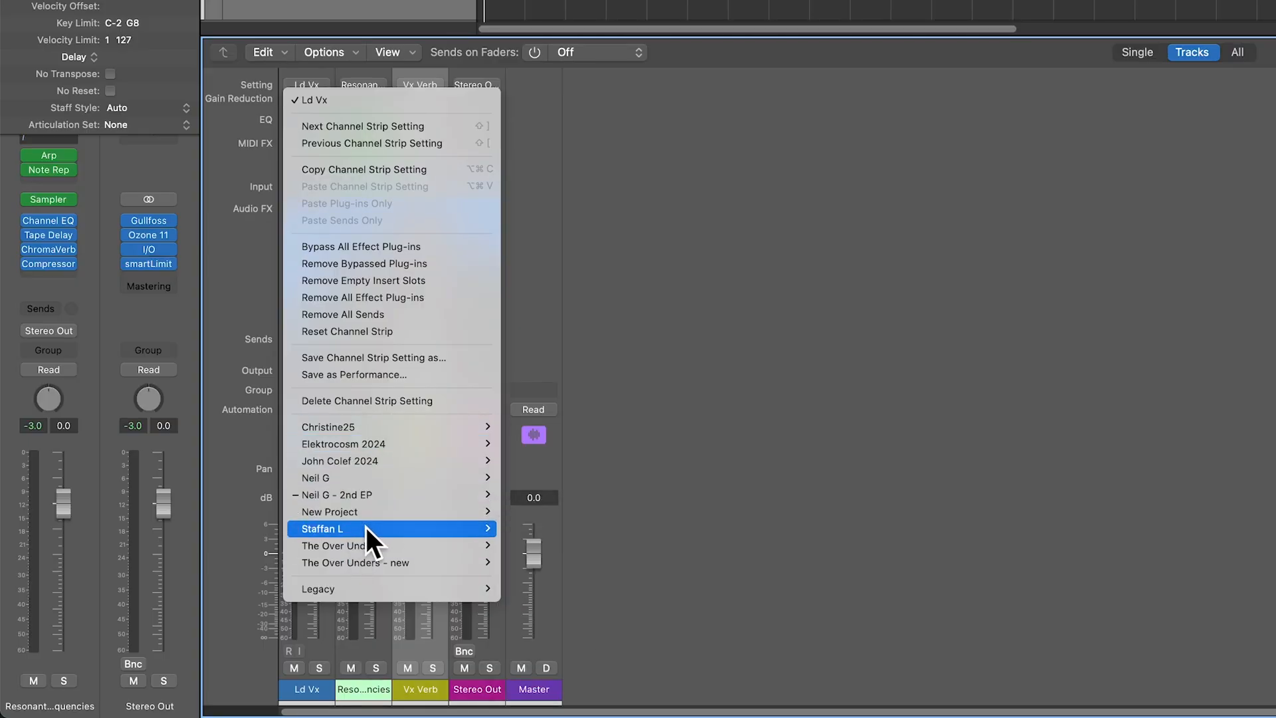
{"action": "mouse_move", "coordinate": [383, 562]}
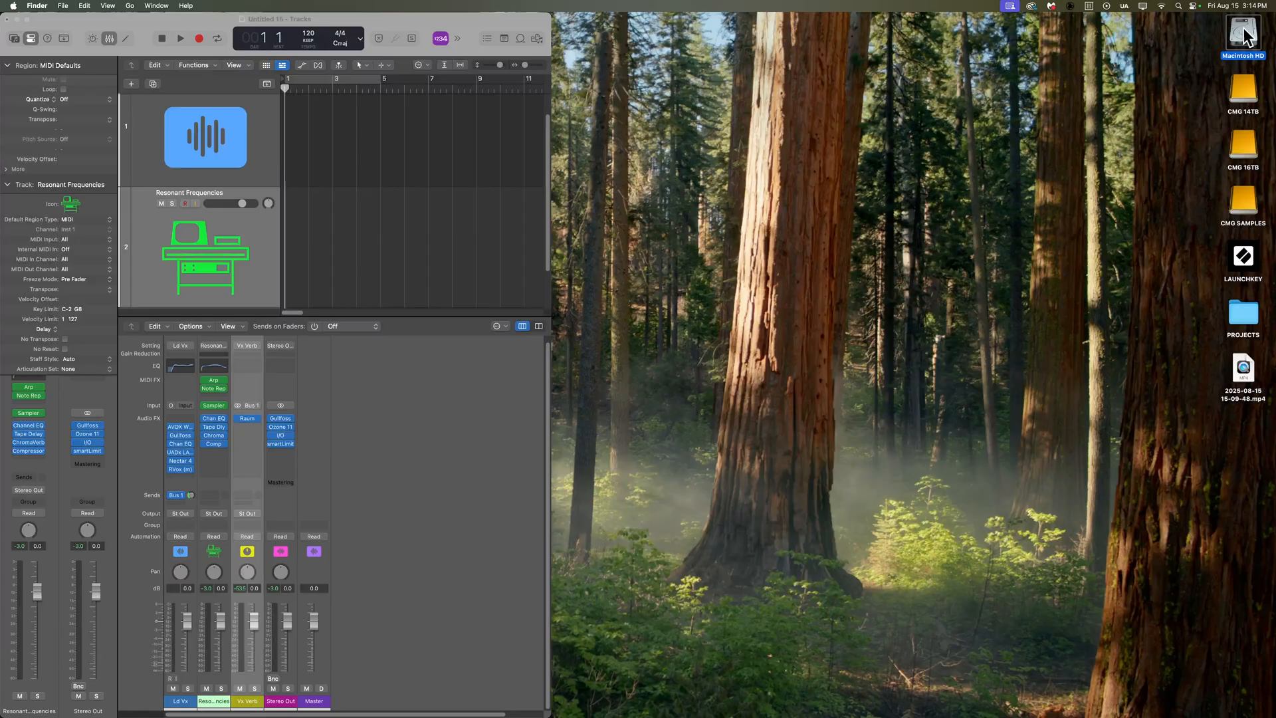
- Close the first drive window and reopen Macintosh HD through Go > Computer
{"action": "double_click", "coordinate": [1243, 33]}
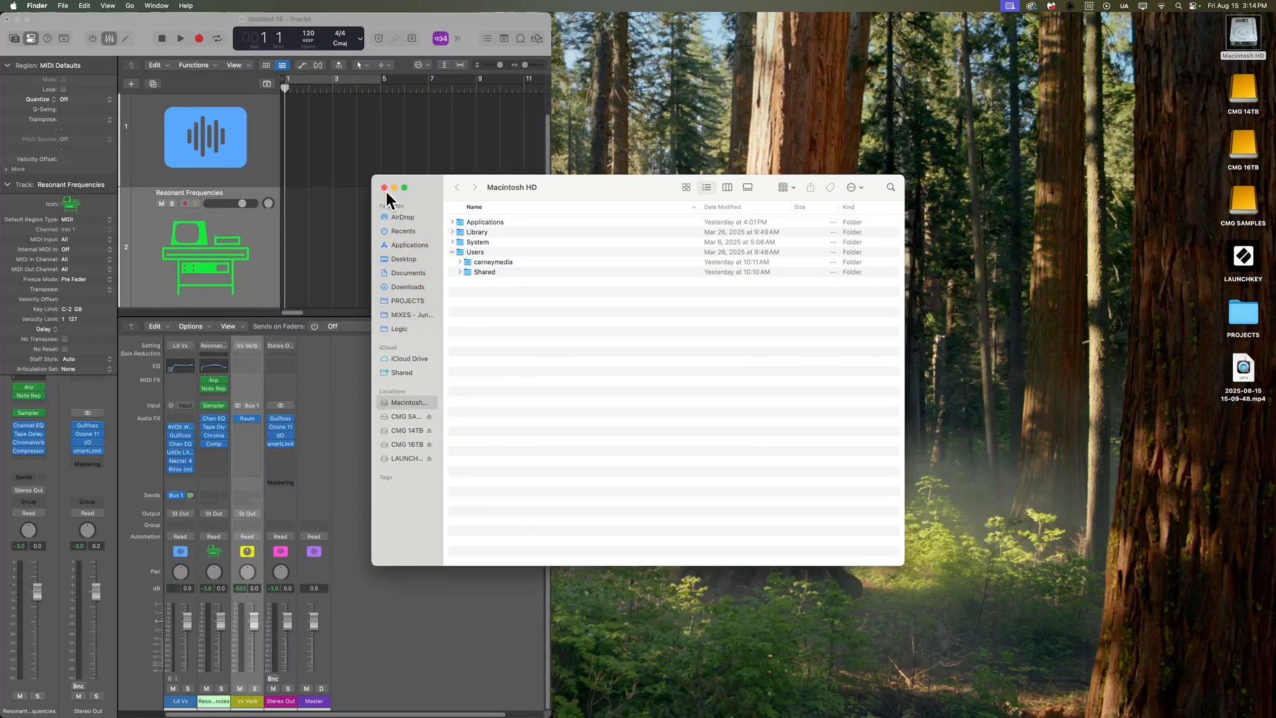
{"action": "left_click", "coordinate": [129, 6]}
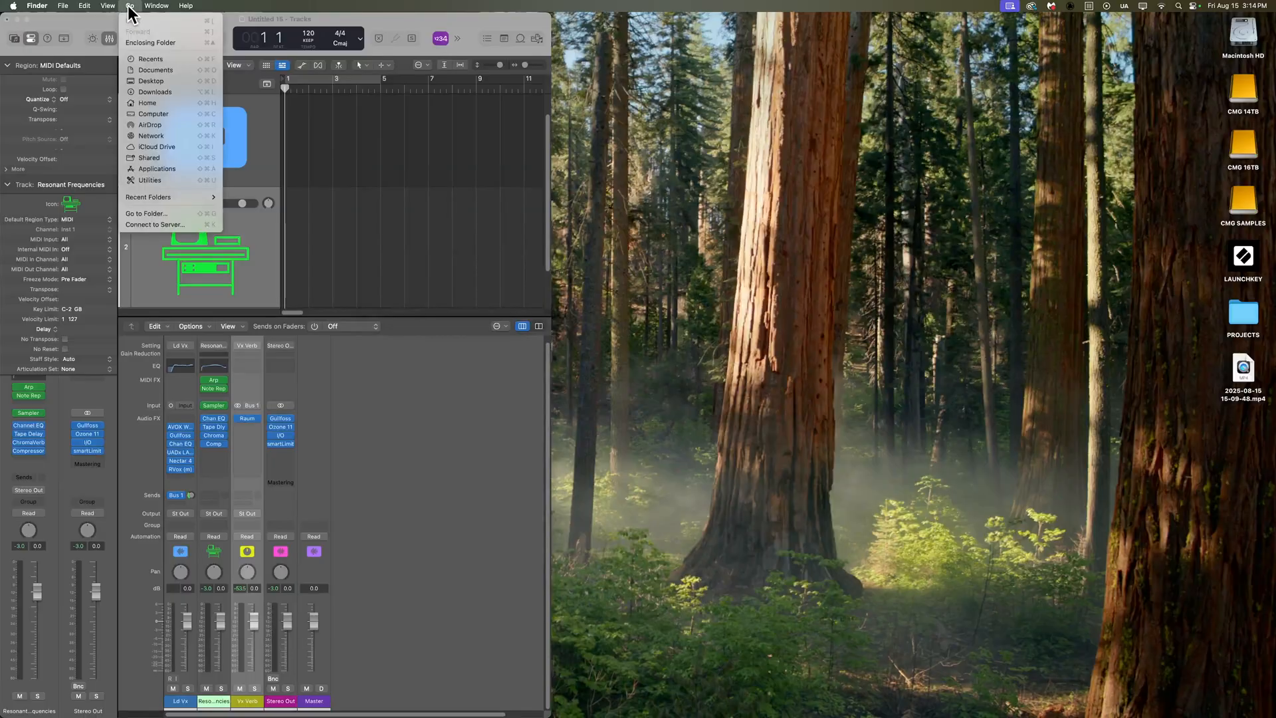
{"action": "left_click", "coordinate": [154, 114]}
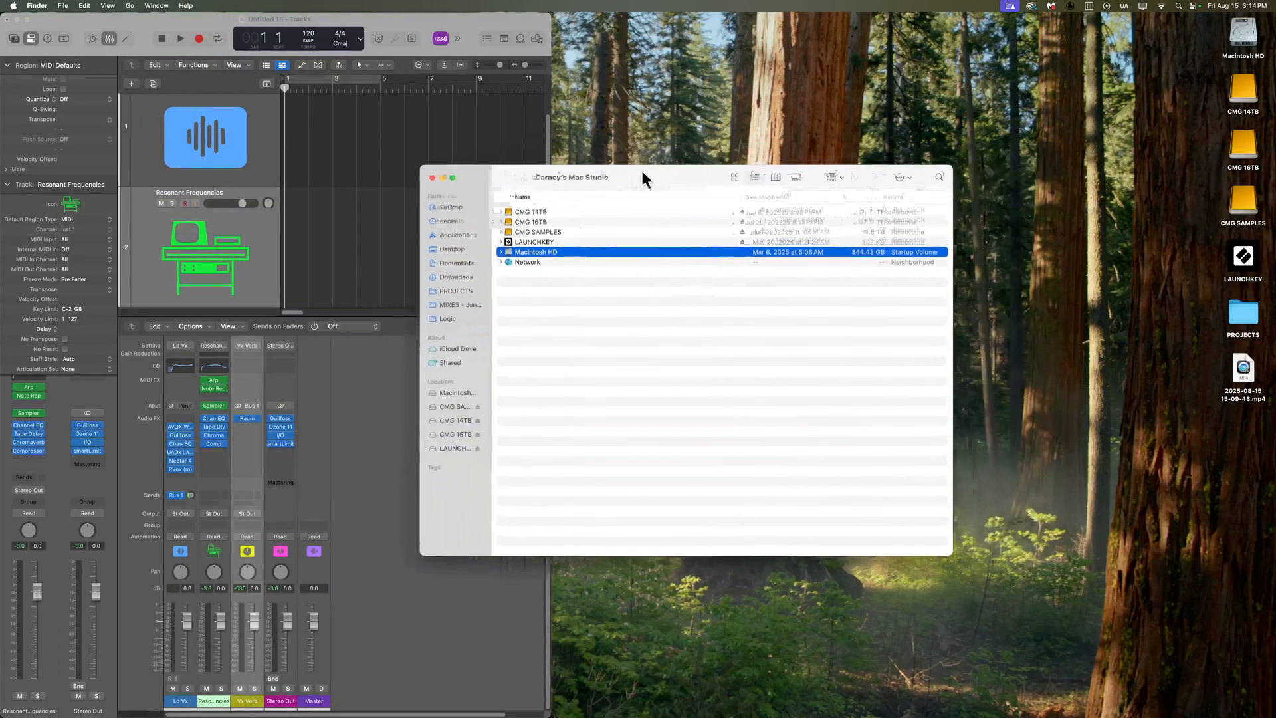
{"action": "double_click", "coordinate": [535, 251]}
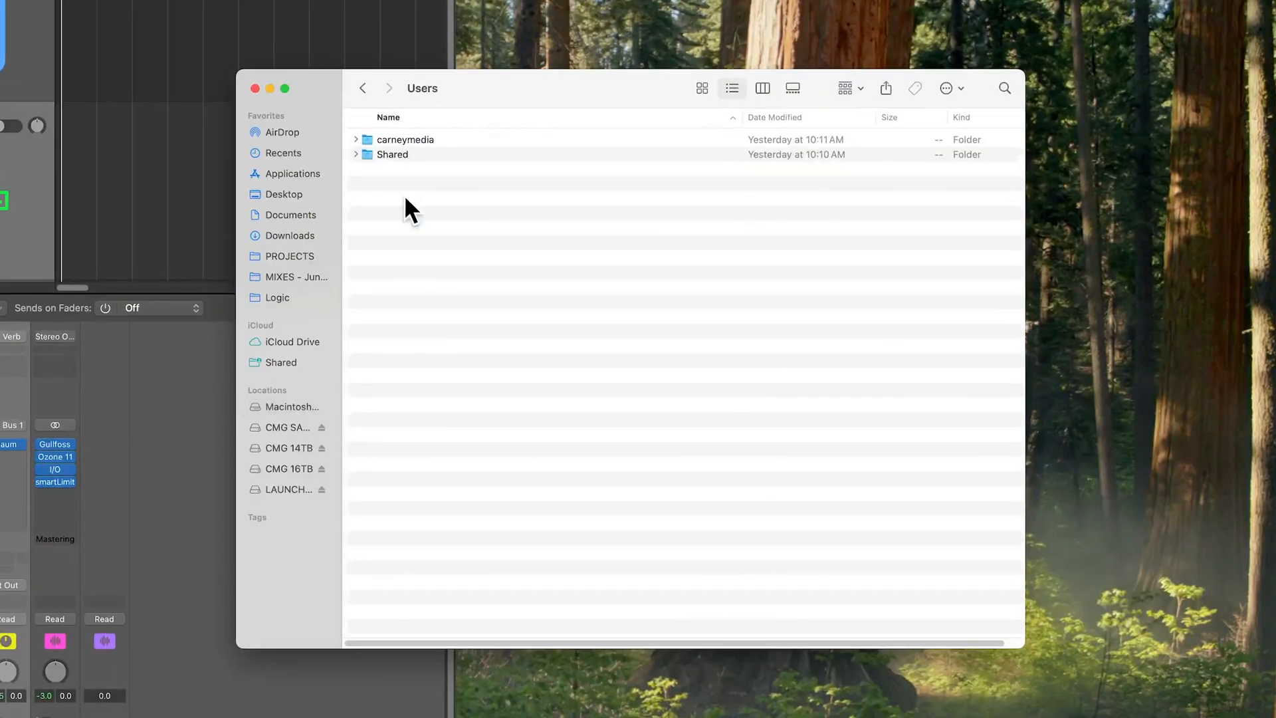
- Navigate from the home folder through Music and Audio Music Apps to Channel Strip Settings
{"action": "double_click", "coordinate": [405, 139]}
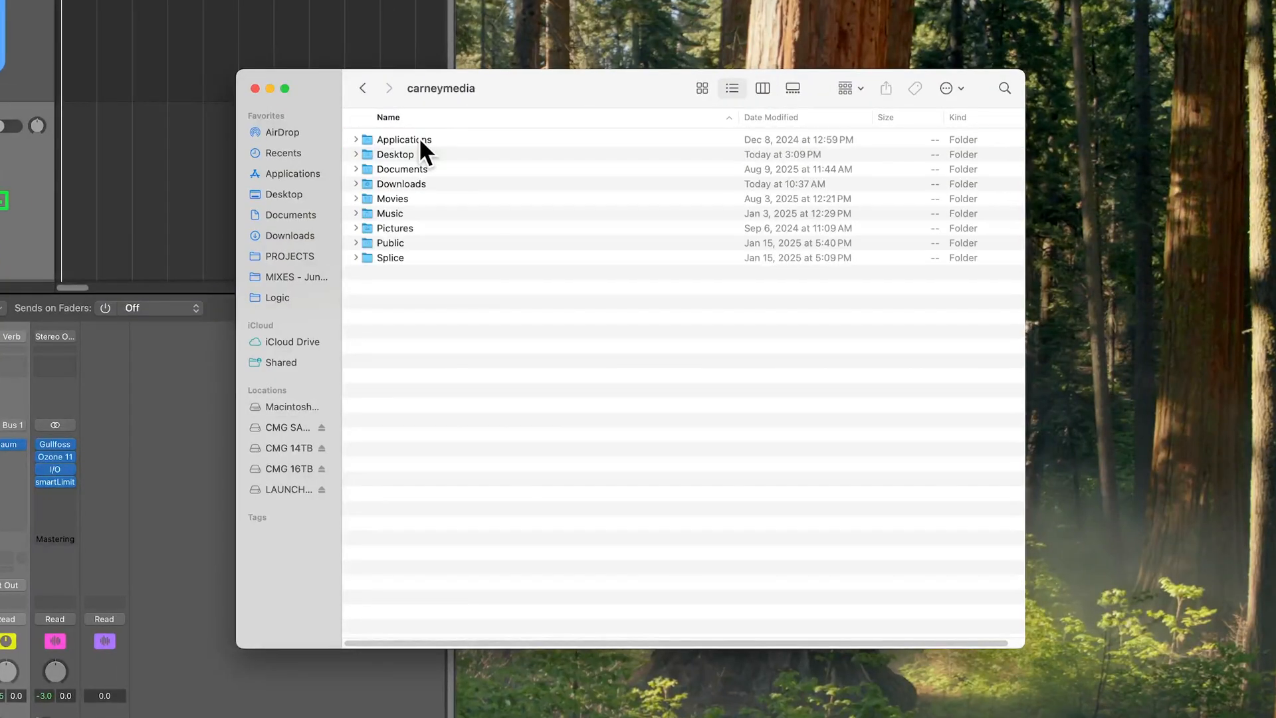
{"action": "double_click", "coordinate": [391, 213]}
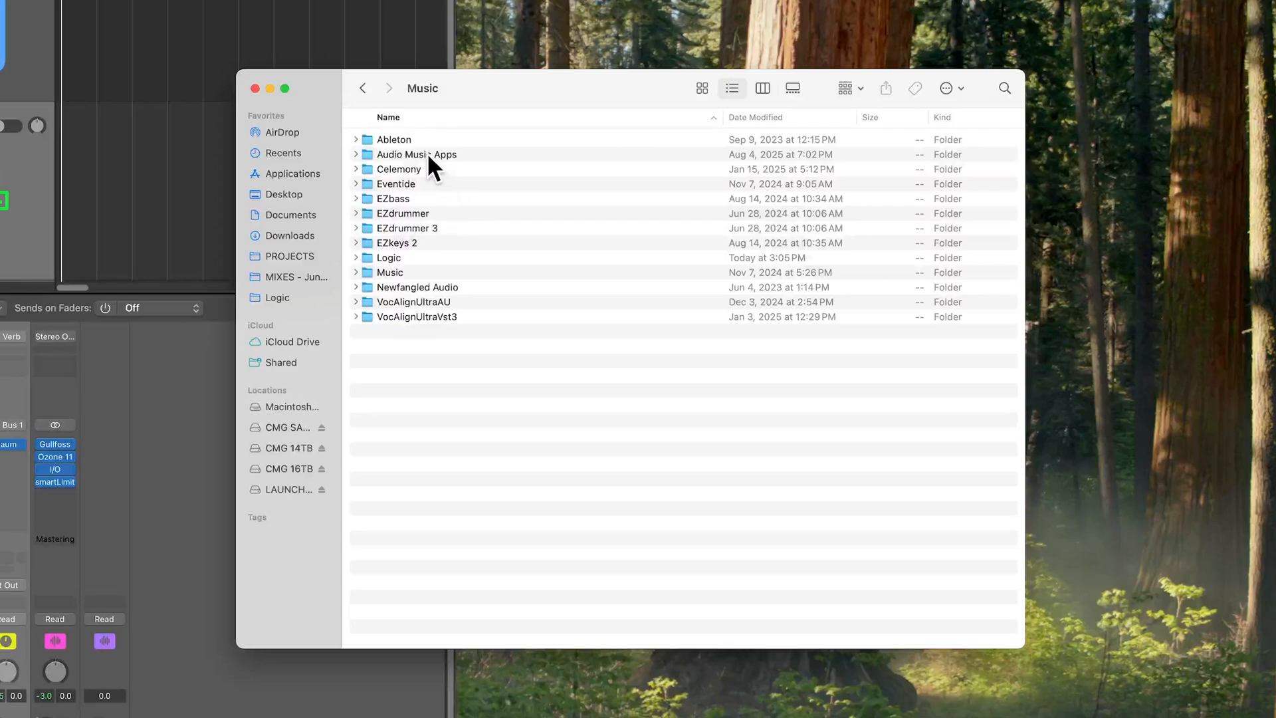
{"action": "double_click", "coordinate": [417, 153]}
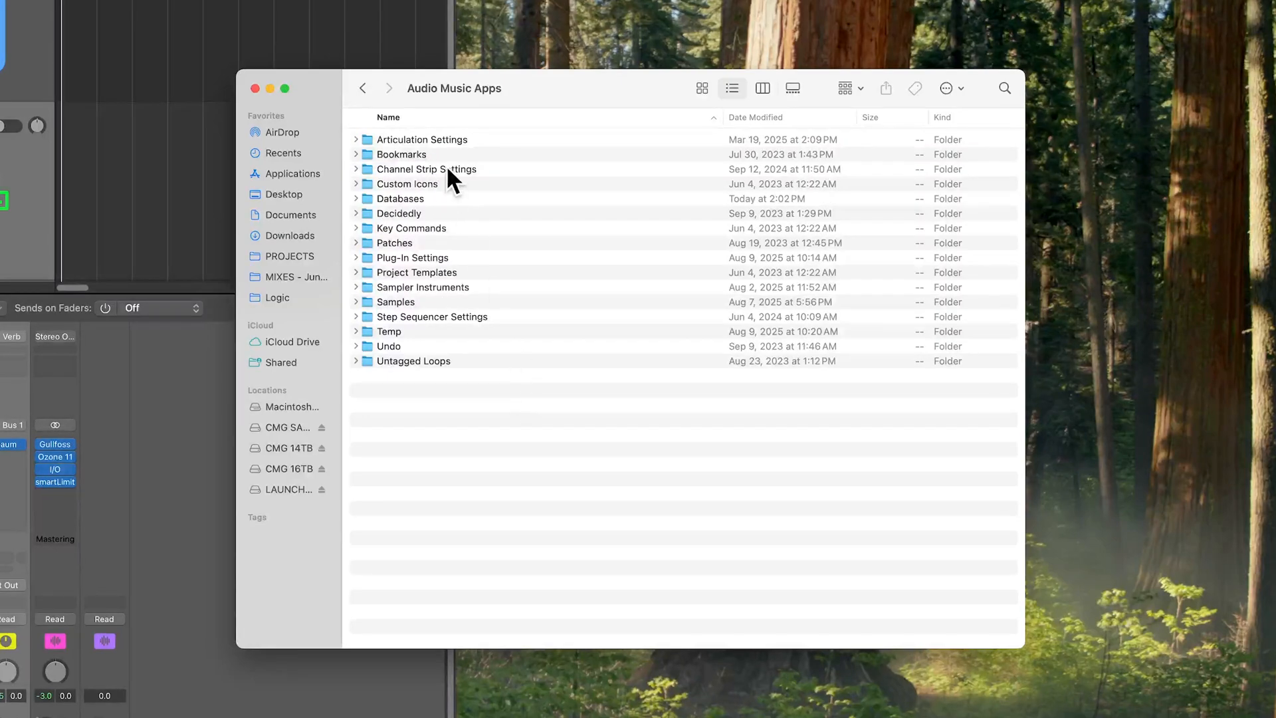
{"action": "double_click", "coordinate": [426, 168]}
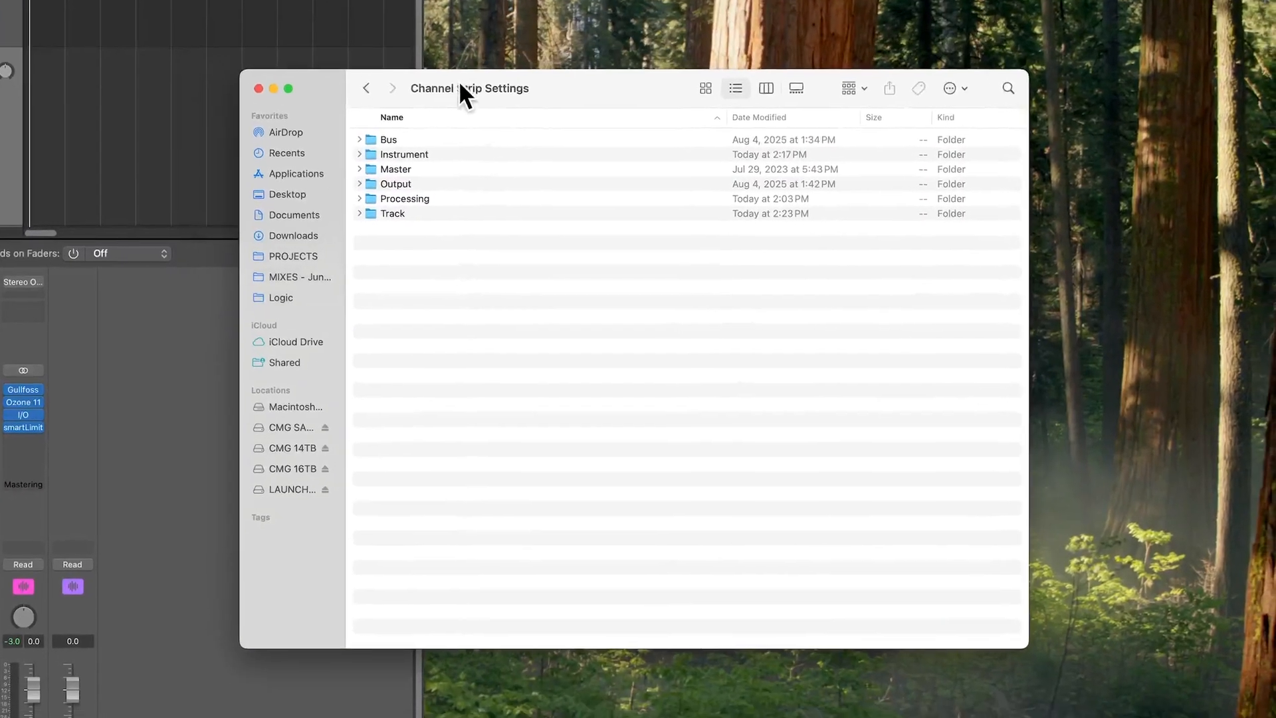
- Browse the Instrument, Master and Output subfolders, returning to Channel Strip Settings after each
{"action": "double_click", "coordinate": [388, 139]}
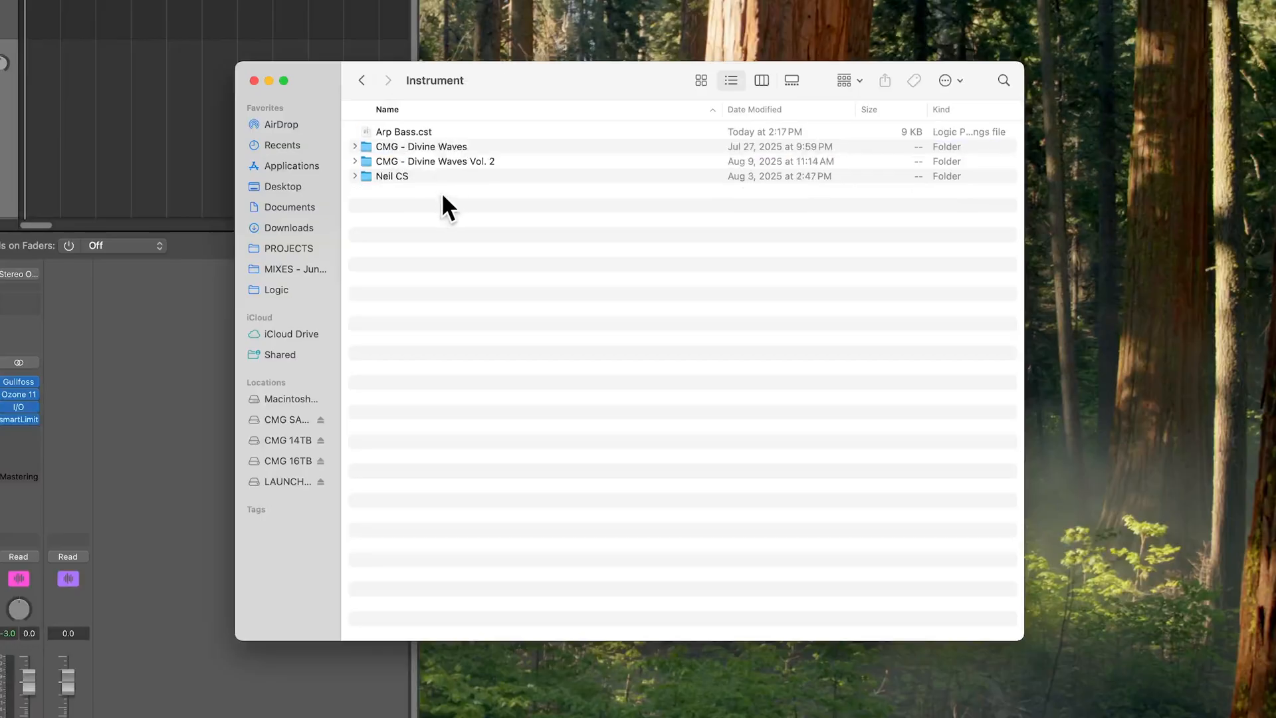
{"action": "mouse_move", "coordinate": [415, 248]}
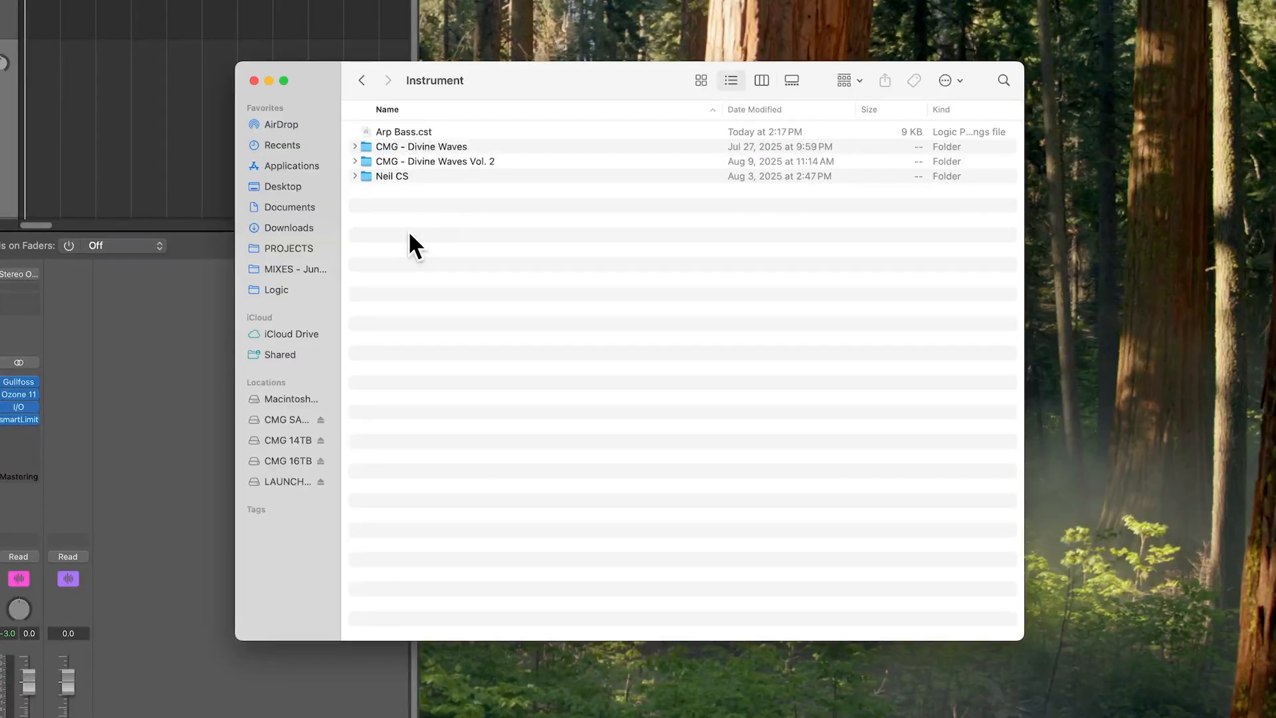
{"action": "left_click", "coordinate": [361, 80]}
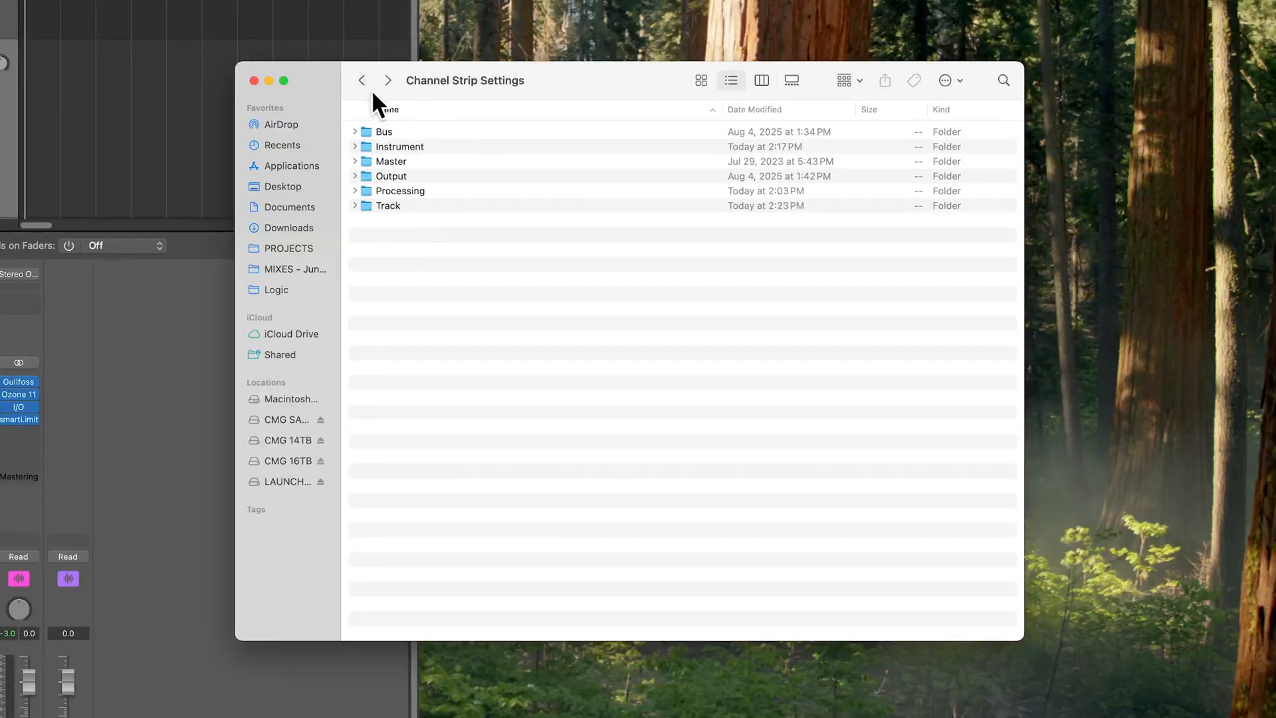
{"action": "double_click", "coordinate": [391, 160]}
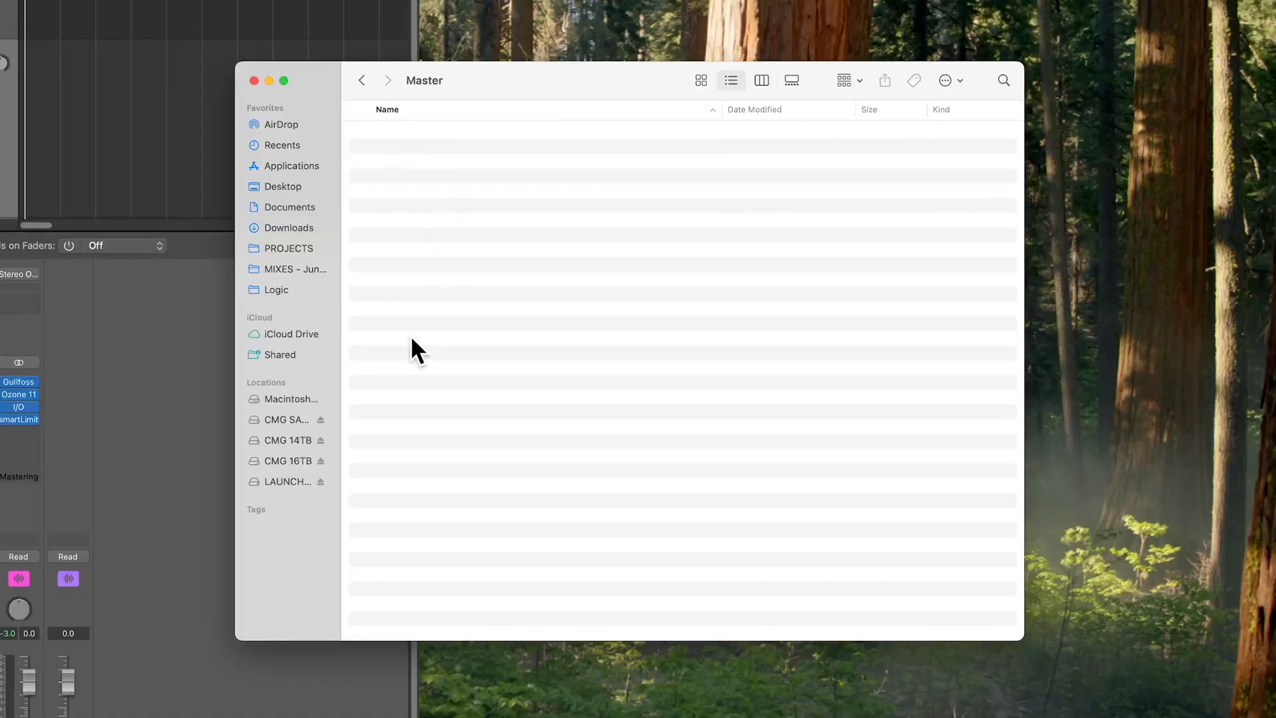
{"action": "left_click", "coordinate": [362, 80]}
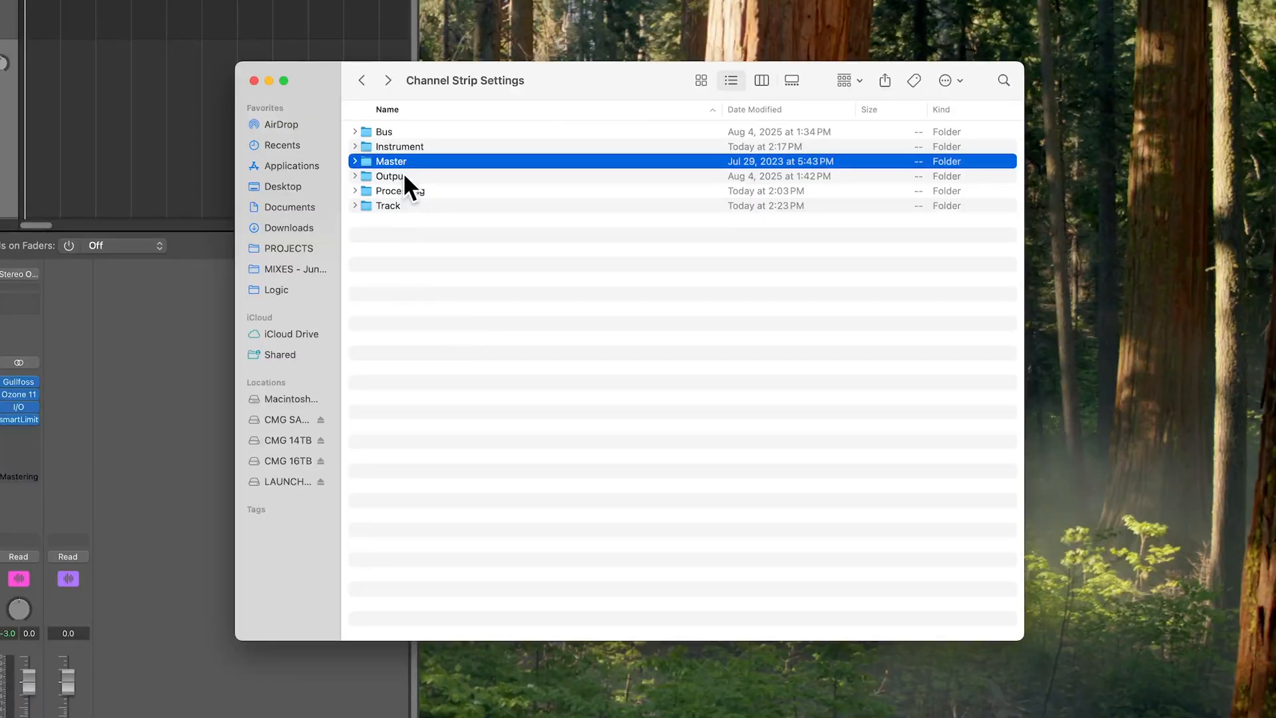
{"action": "double_click", "coordinate": [388, 175]}
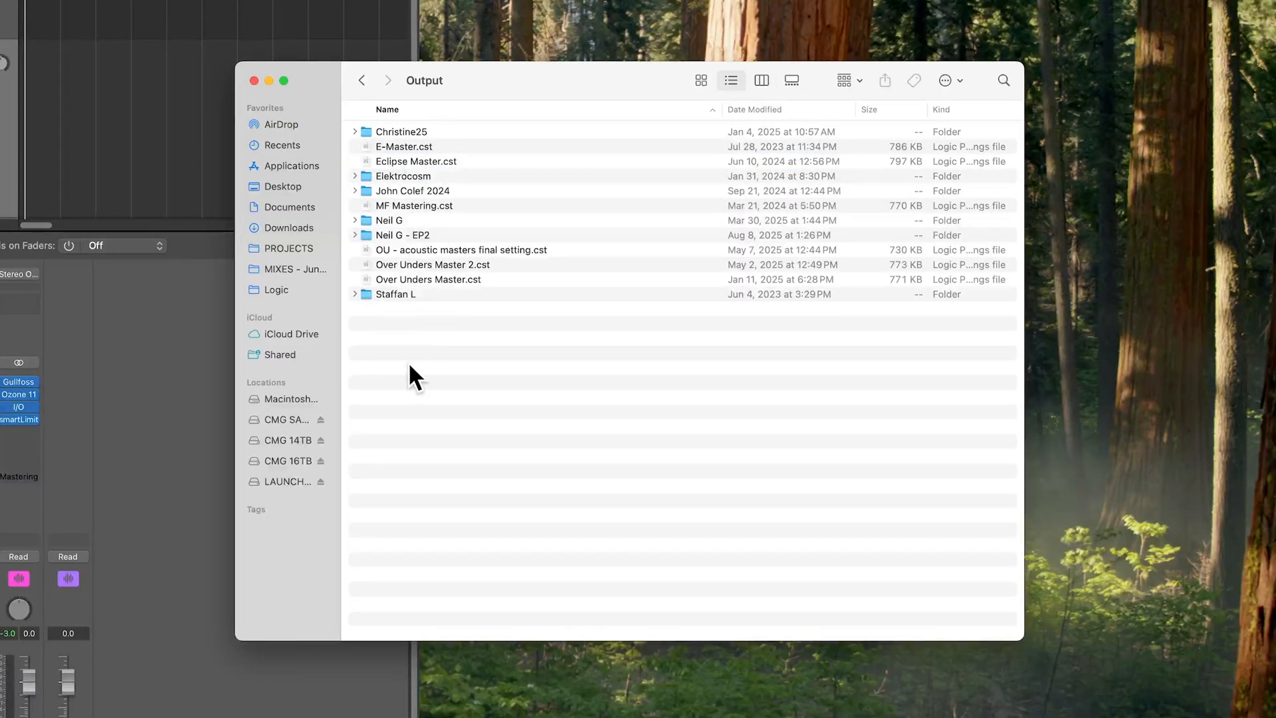
{"action": "left_click", "coordinate": [362, 80]}
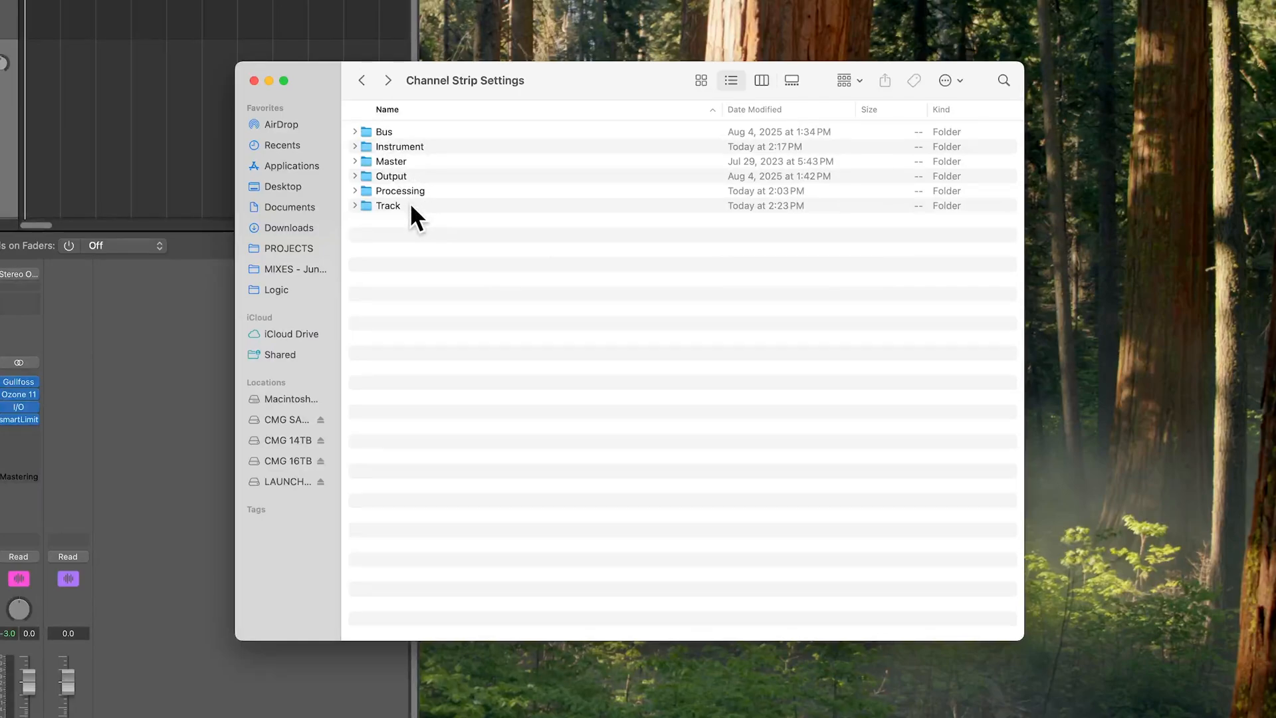
{"action": "double_click", "coordinate": [389, 206]}
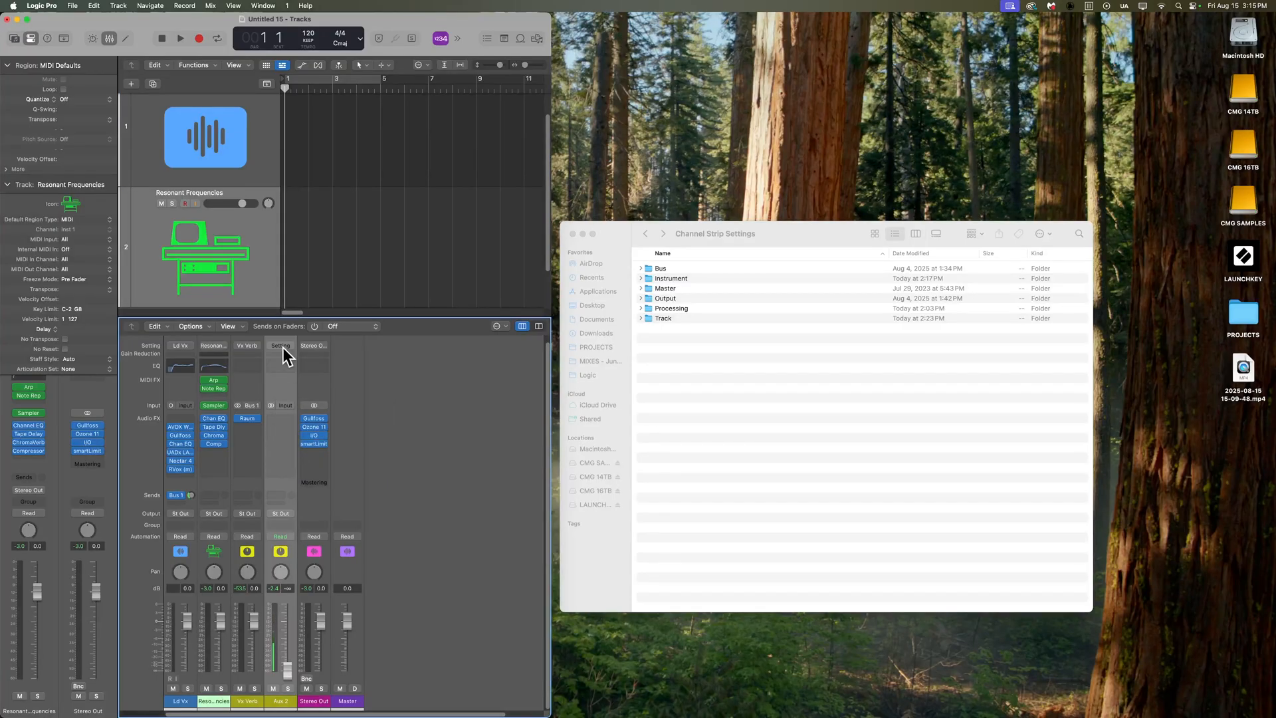
{"action": "left_click", "coordinate": [279, 345]}
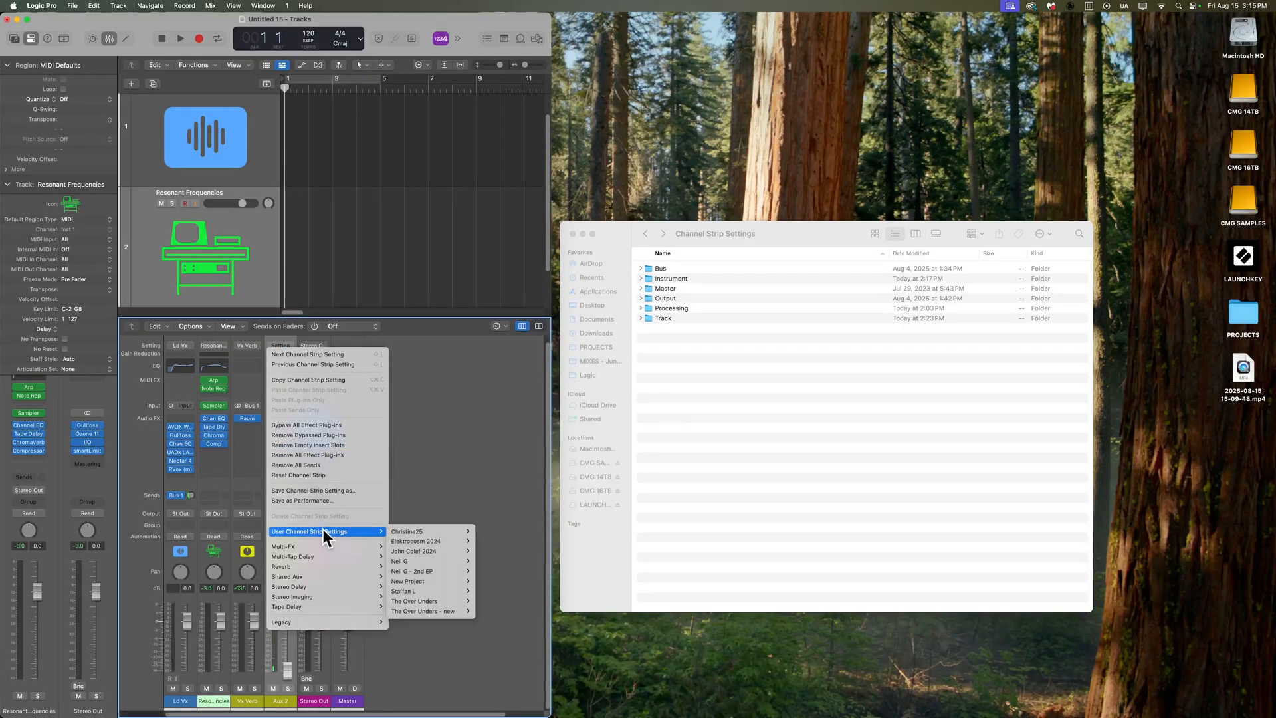
{"action": "mouse_move", "coordinate": [407, 531]}
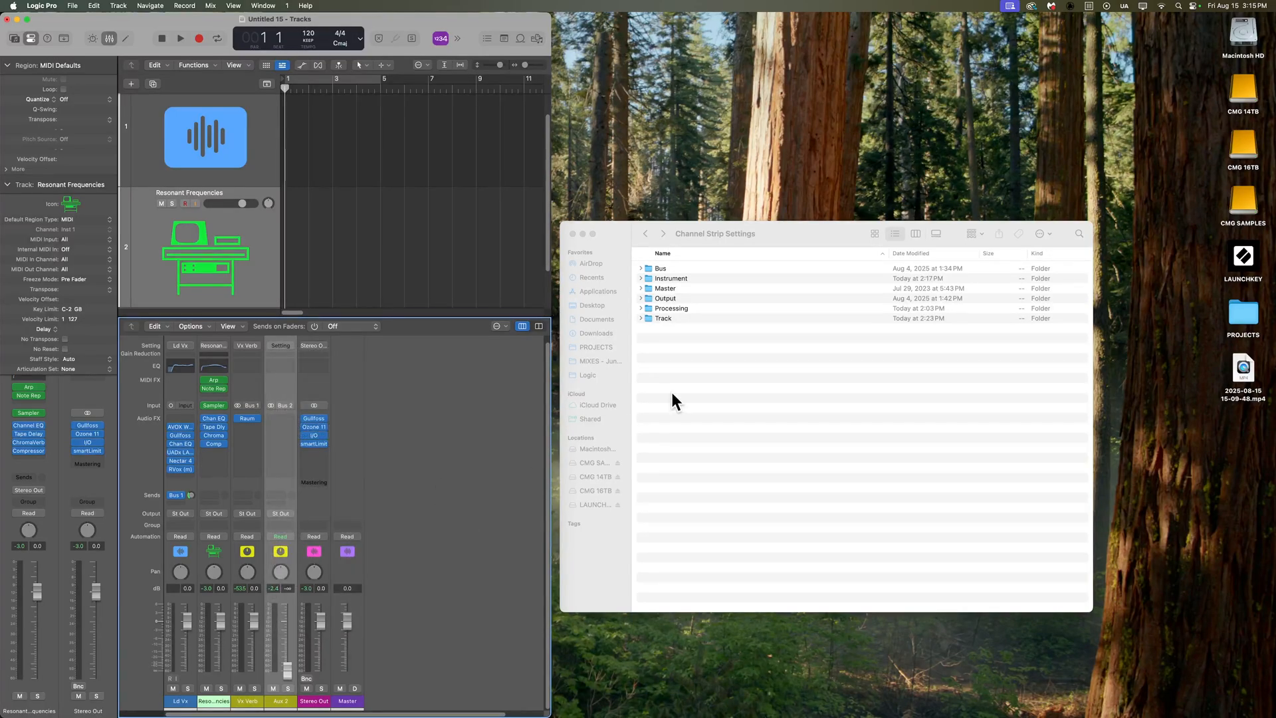
- Open Finder's Processing folder, load RX11 De-Click Stereo in Selection-Based Processing, then close it
{"action": "left_click", "coordinate": [671, 308]}
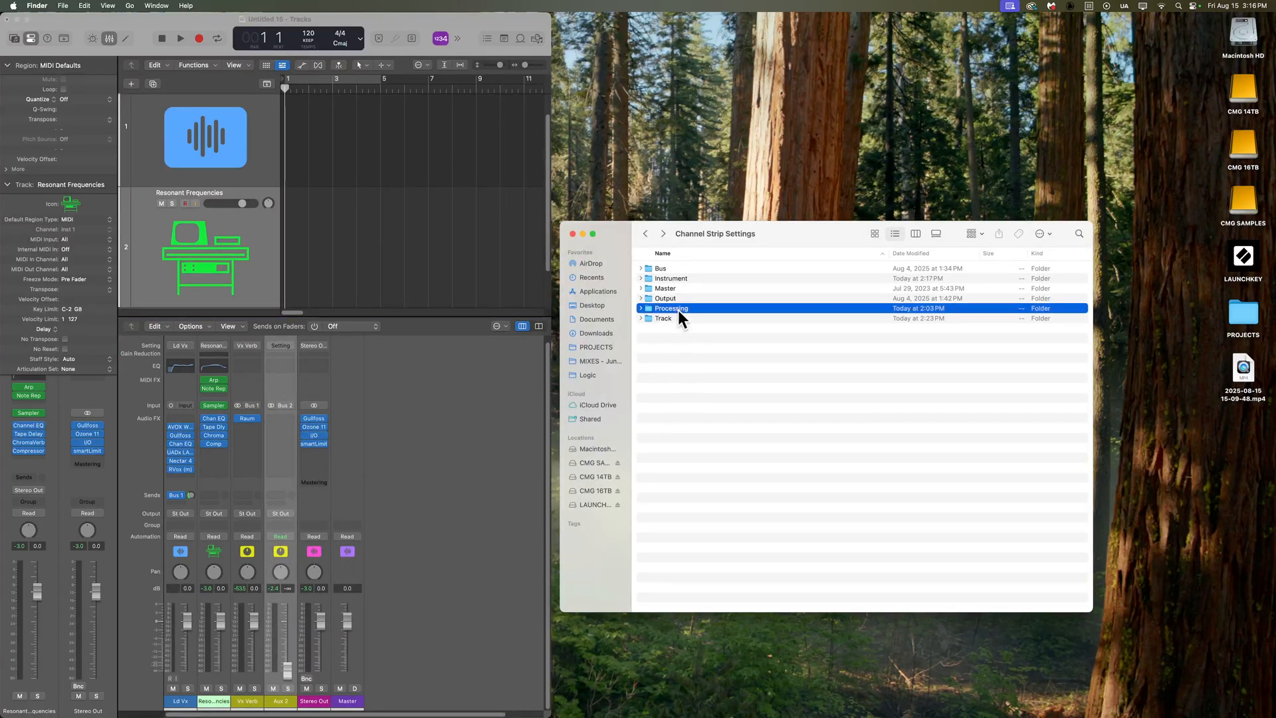
{"action": "double_click", "coordinate": [671, 308]}
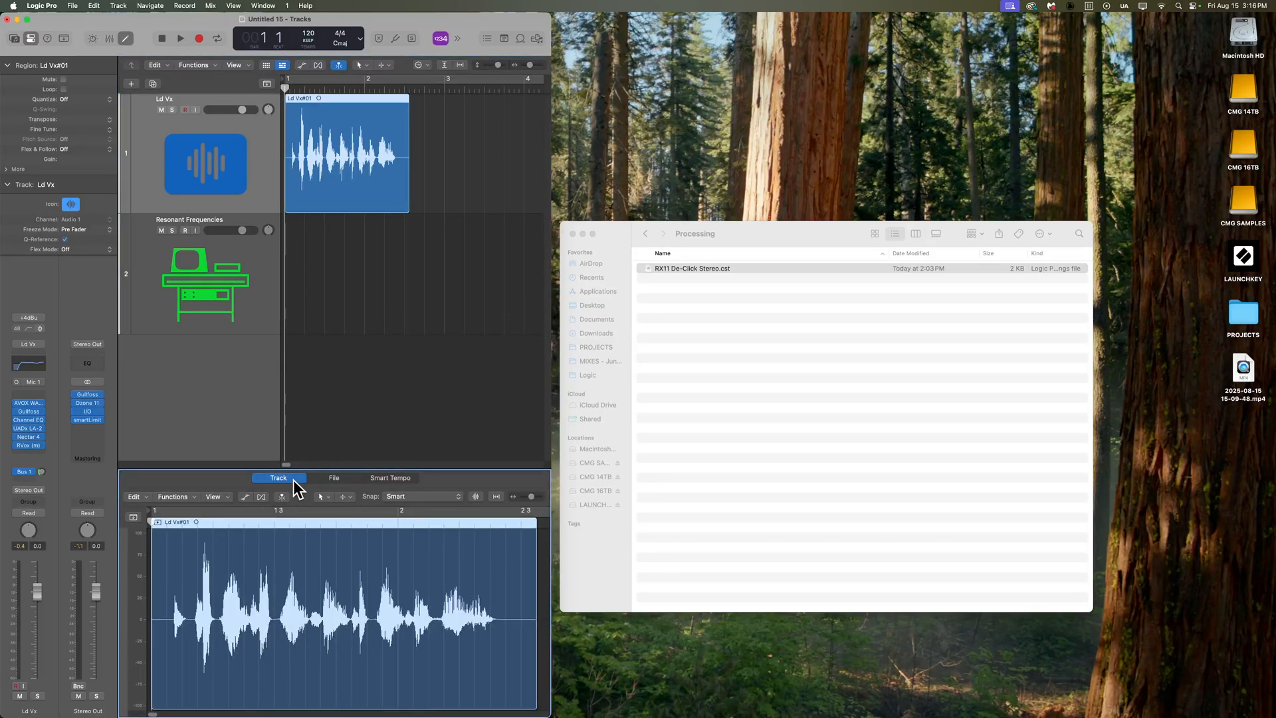
{"action": "left_click", "coordinate": [176, 496]}
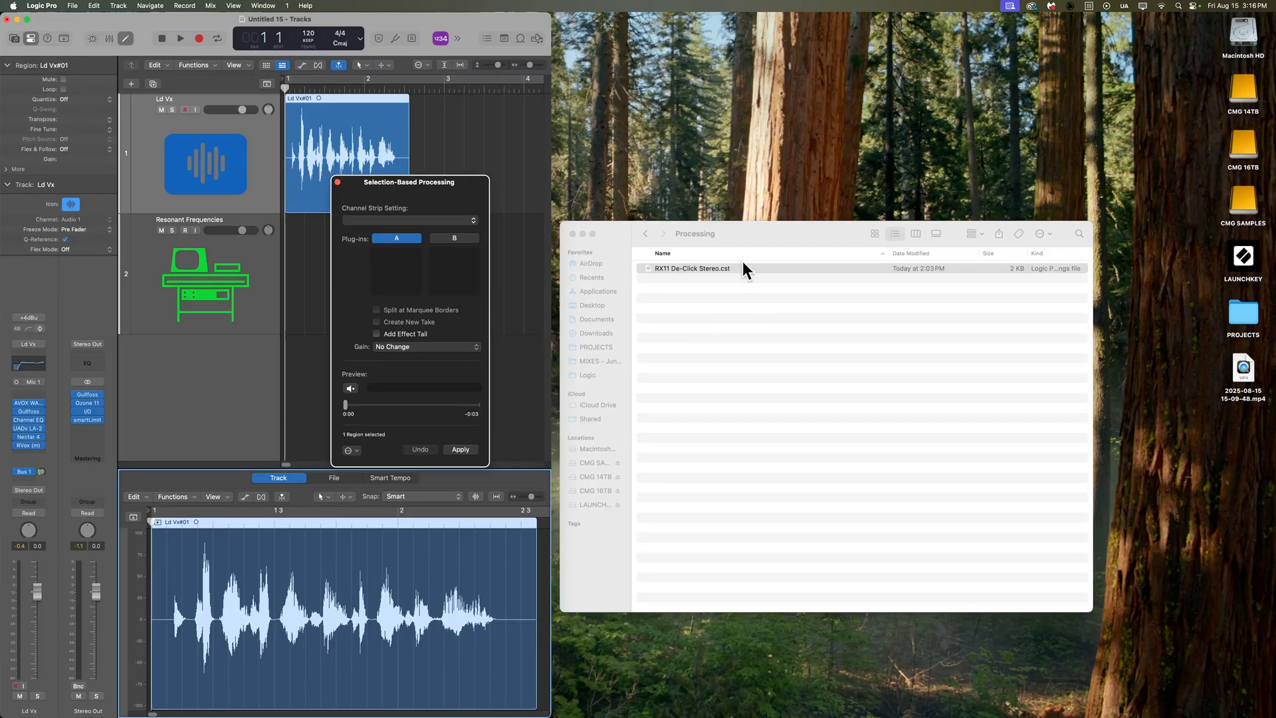
{"action": "left_click", "coordinate": [410, 220]}
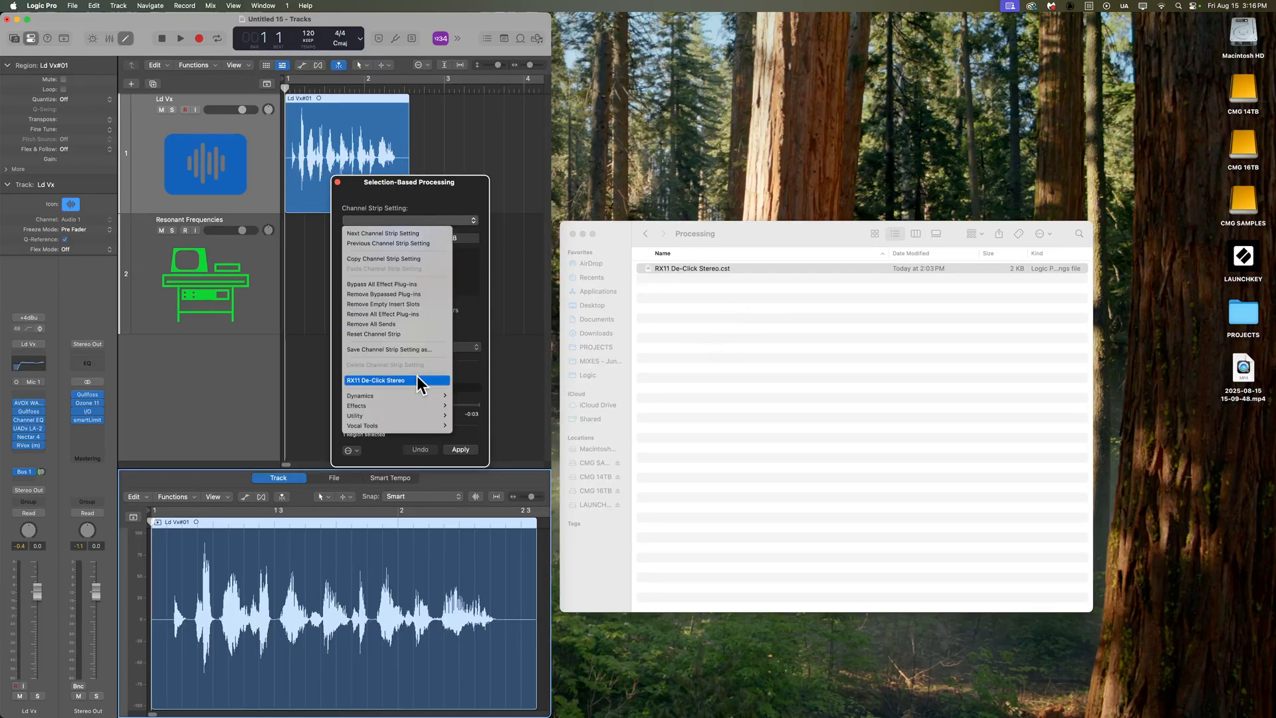
{"action": "left_click", "coordinate": [375, 380]}
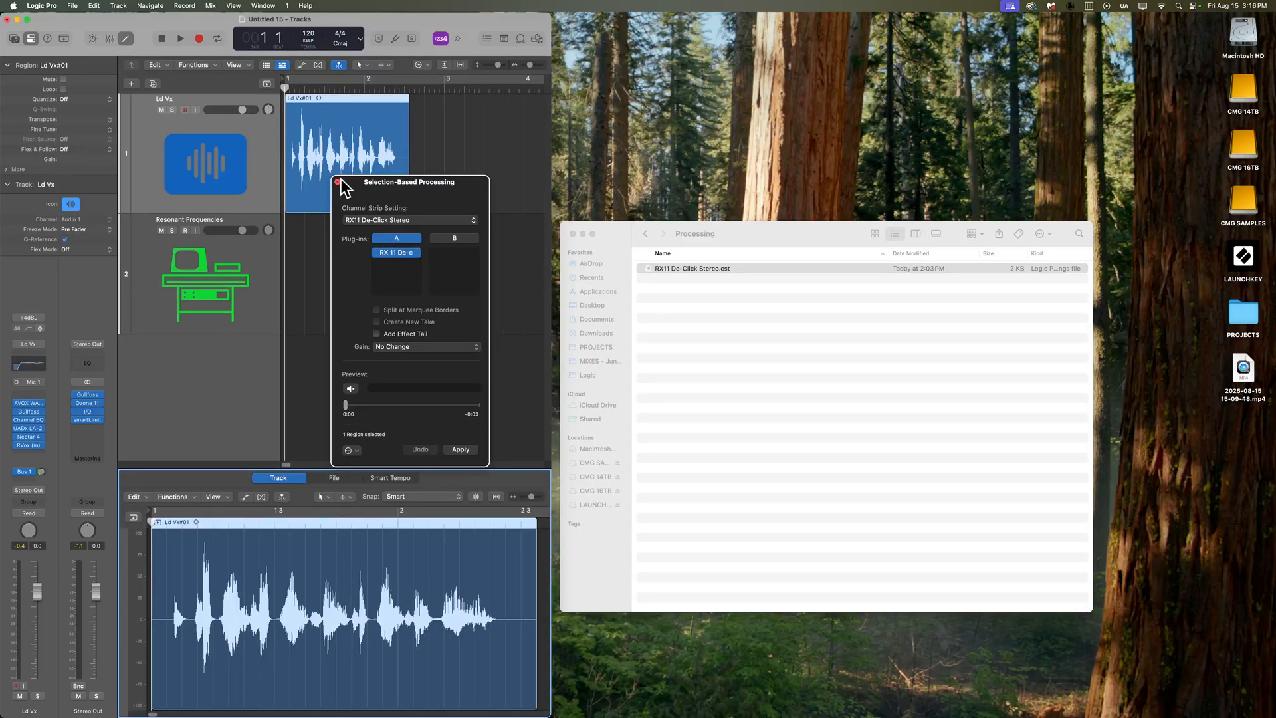
{"action": "left_click", "coordinate": [411, 220]}
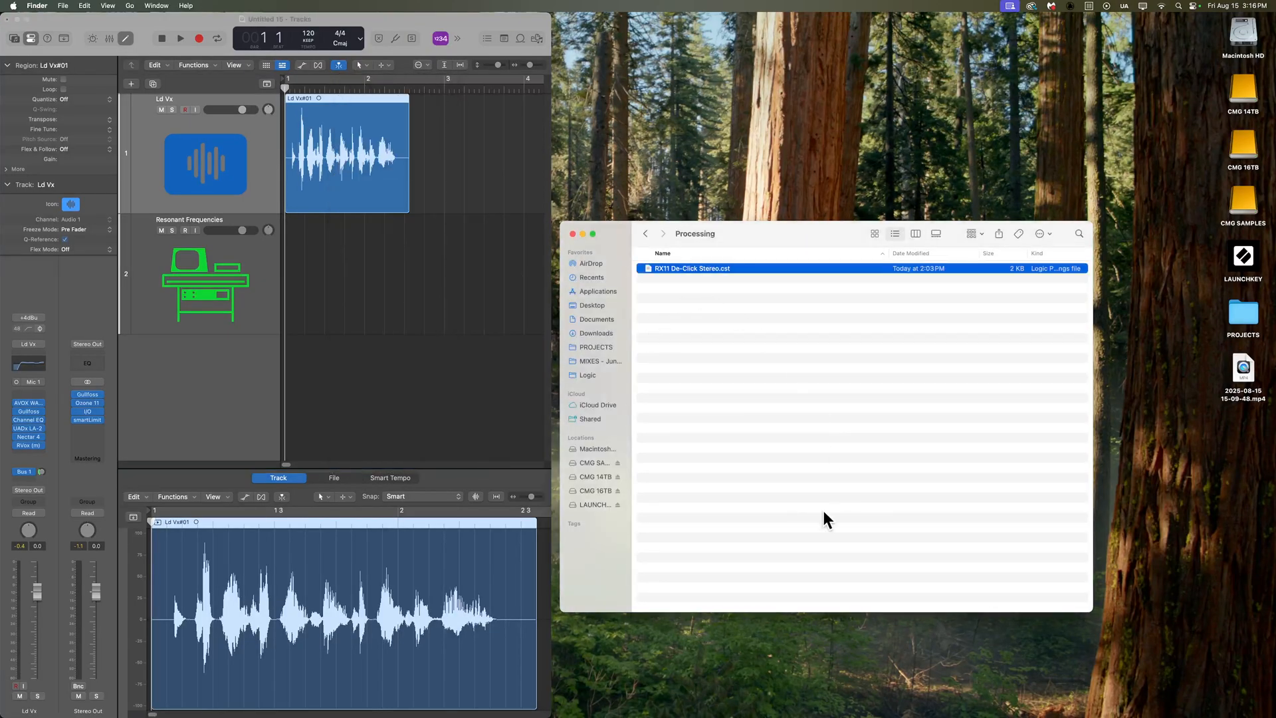
- Show the mixer and view Stereo Out's user Output presets without loading any
{"action": "left_click", "coordinate": [646, 233]}
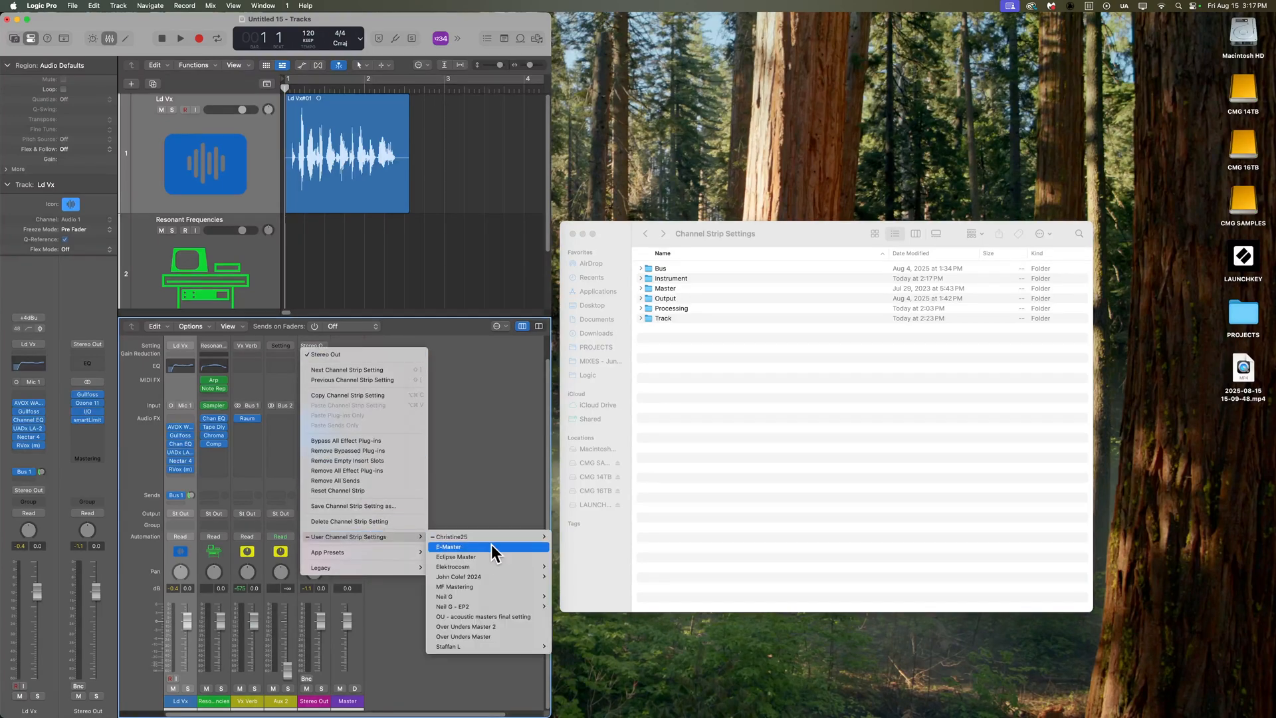
{"action": "mouse_move", "coordinate": [488, 567]}
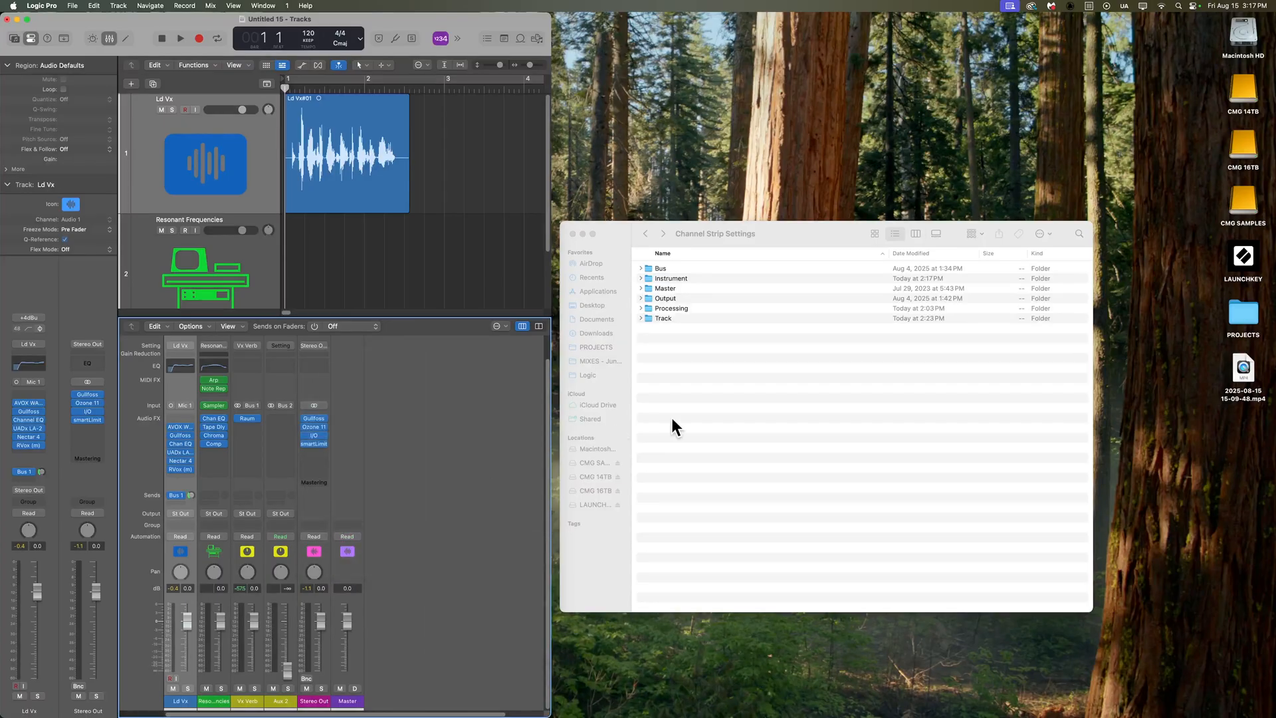
- Open the Output folder, select a loose preset file and open its context menu
{"action": "double_click", "coordinate": [665, 298]}
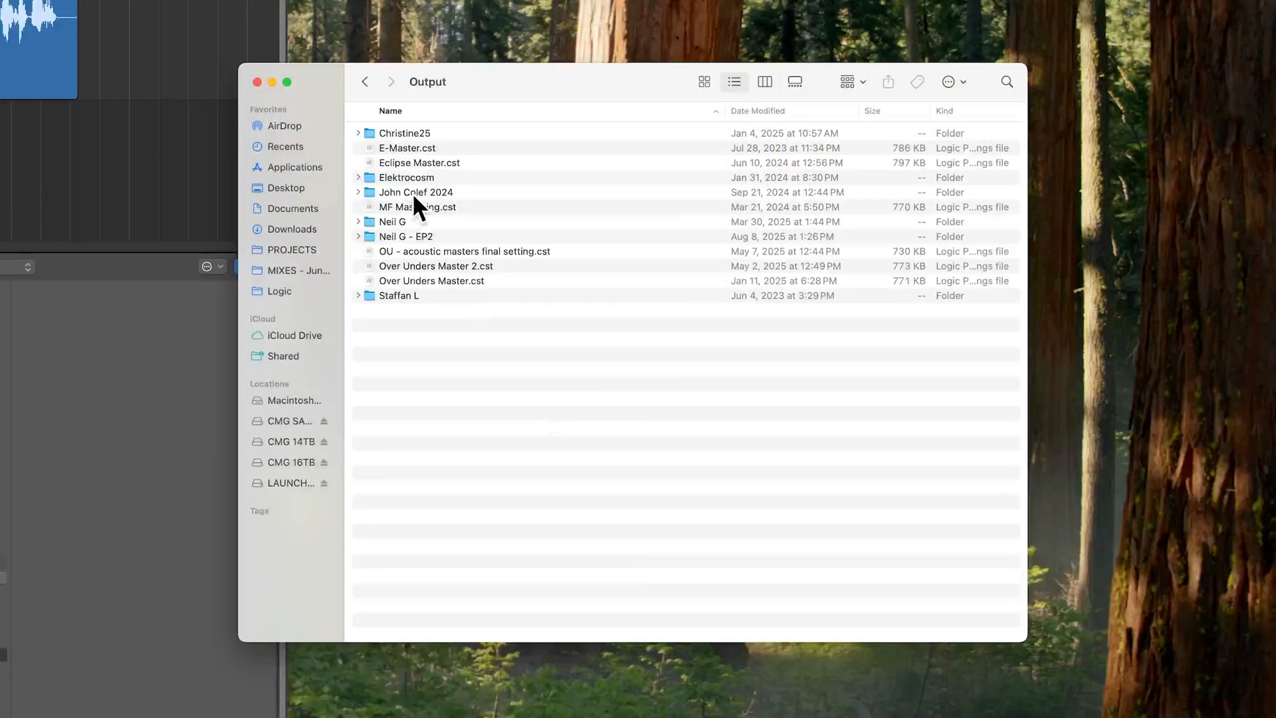
{"action": "left_click", "coordinate": [406, 177]}
{"action": "type", "text": "The Over Unders"}
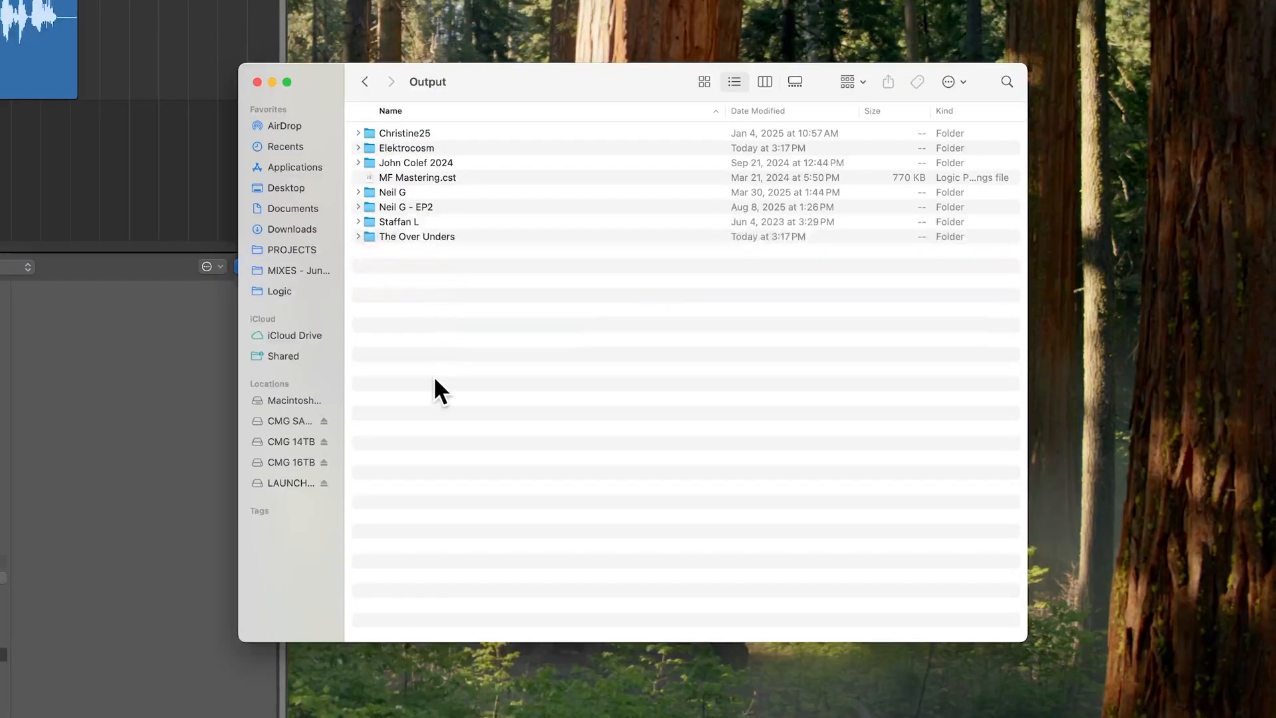
{"action": "right_click", "coordinate": [417, 178]}
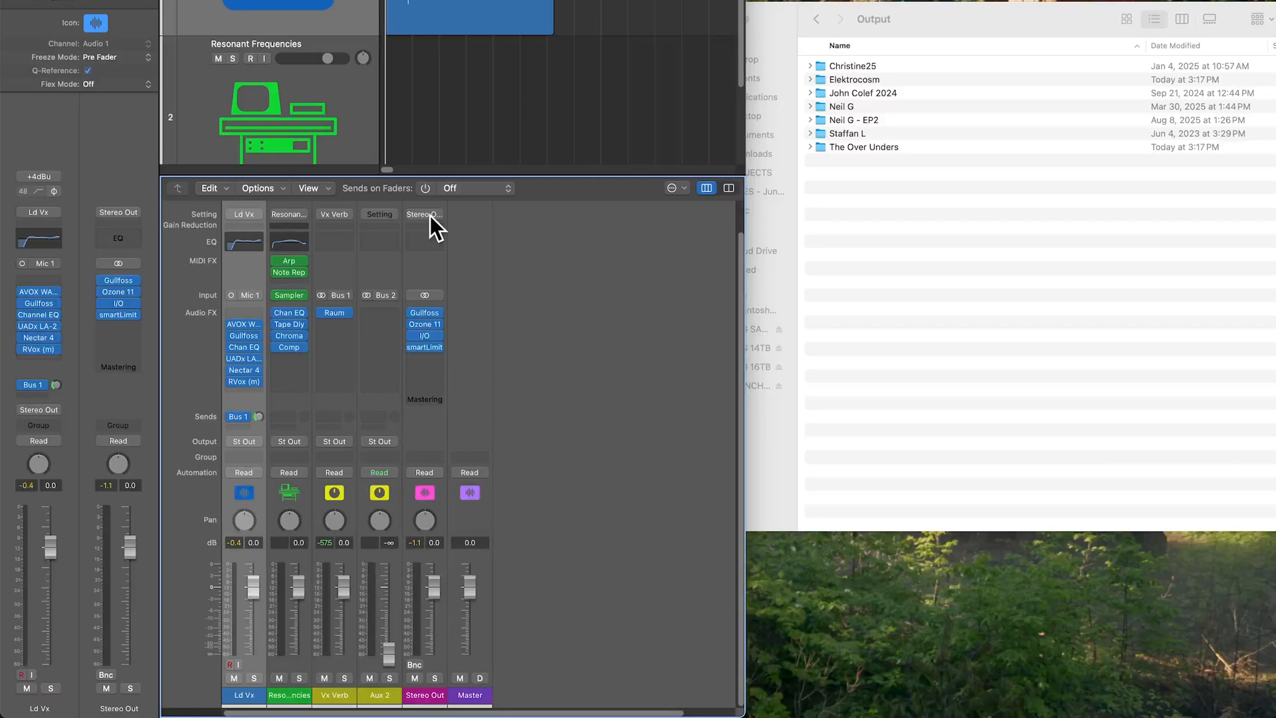
{"action": "left_click", "coordinate": [424, 226]}
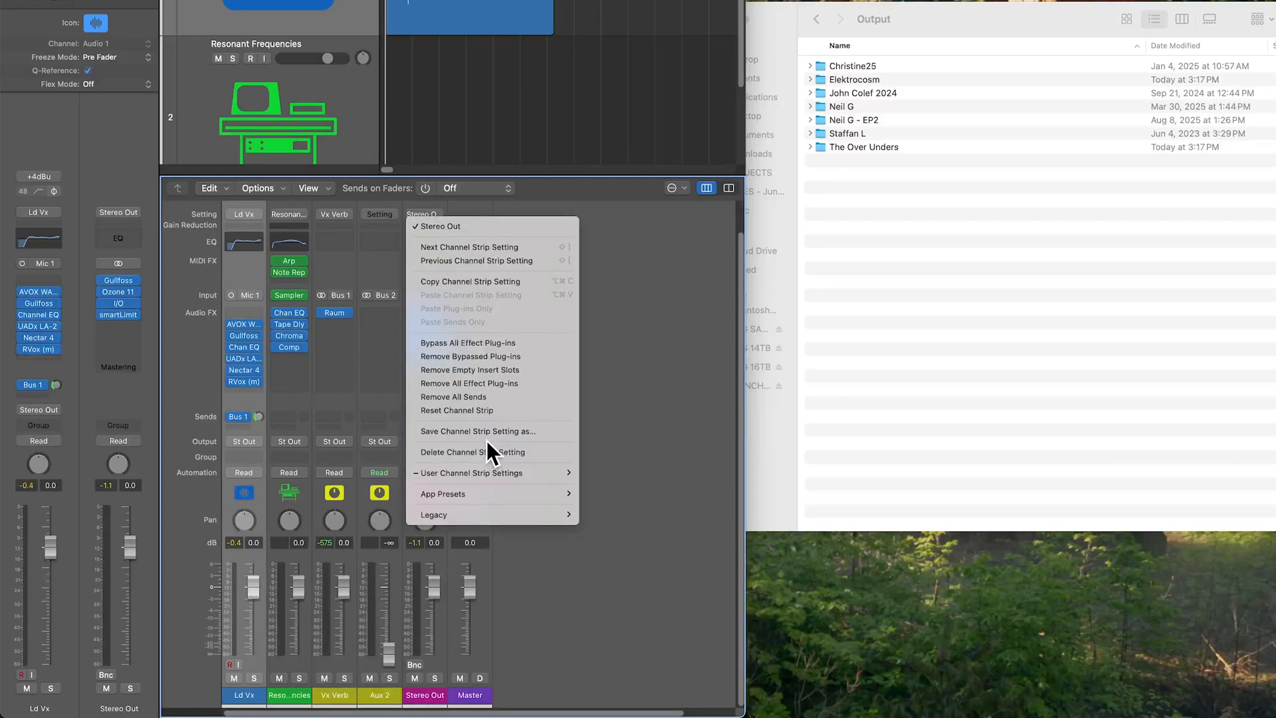
{"action": "mouse_move", "coordinate": [472, 473]}
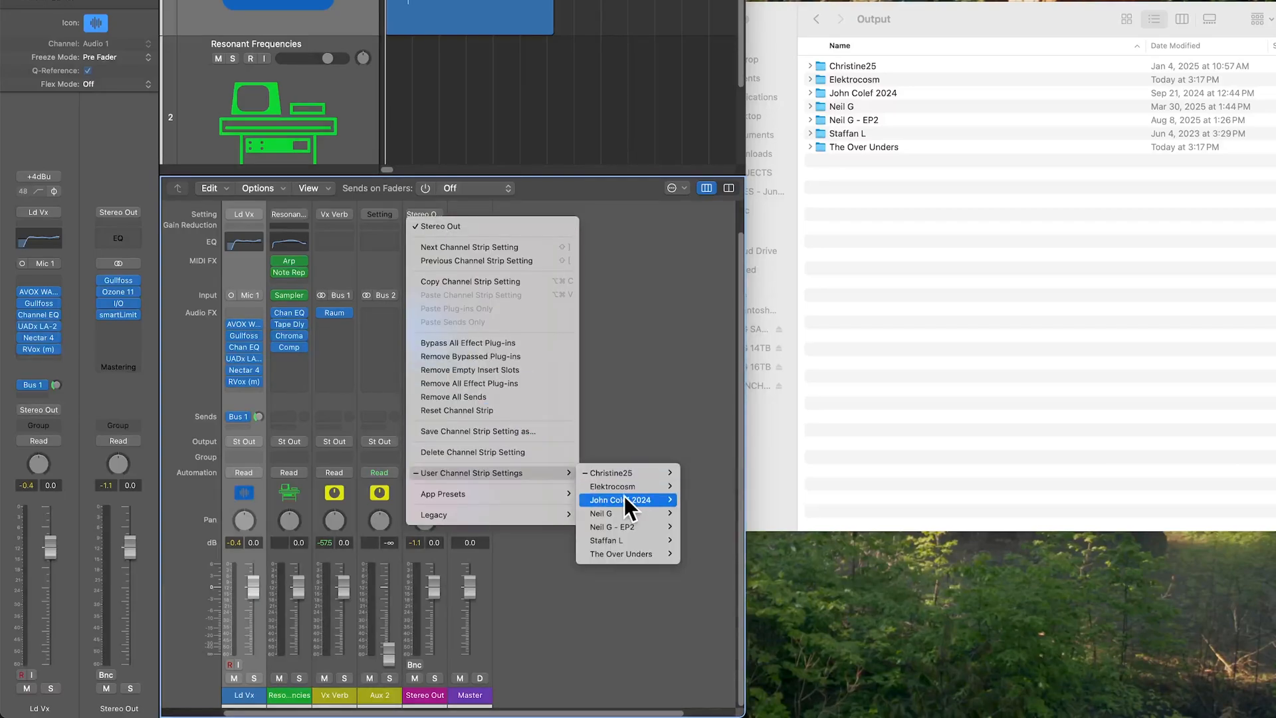
{"action": "mouse_move", "coordinate": [619, 487]}
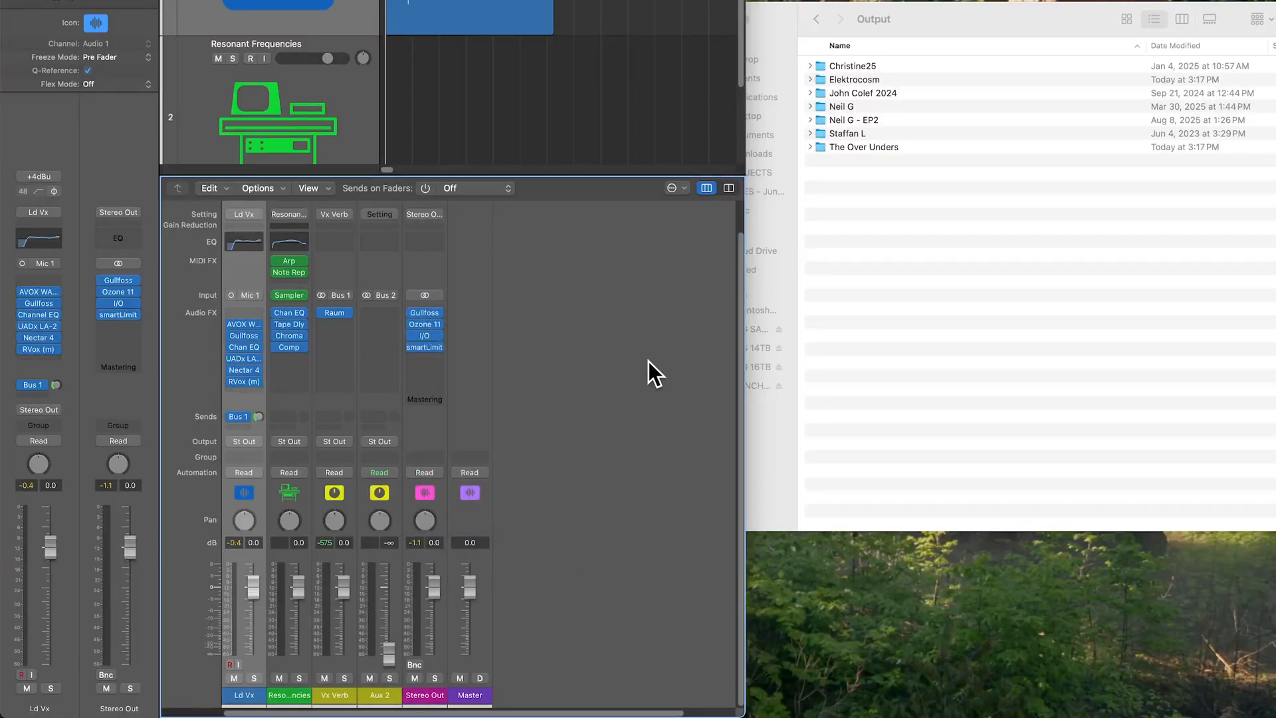
{"action": "mouse_move", "coordinate": [975, 240]}
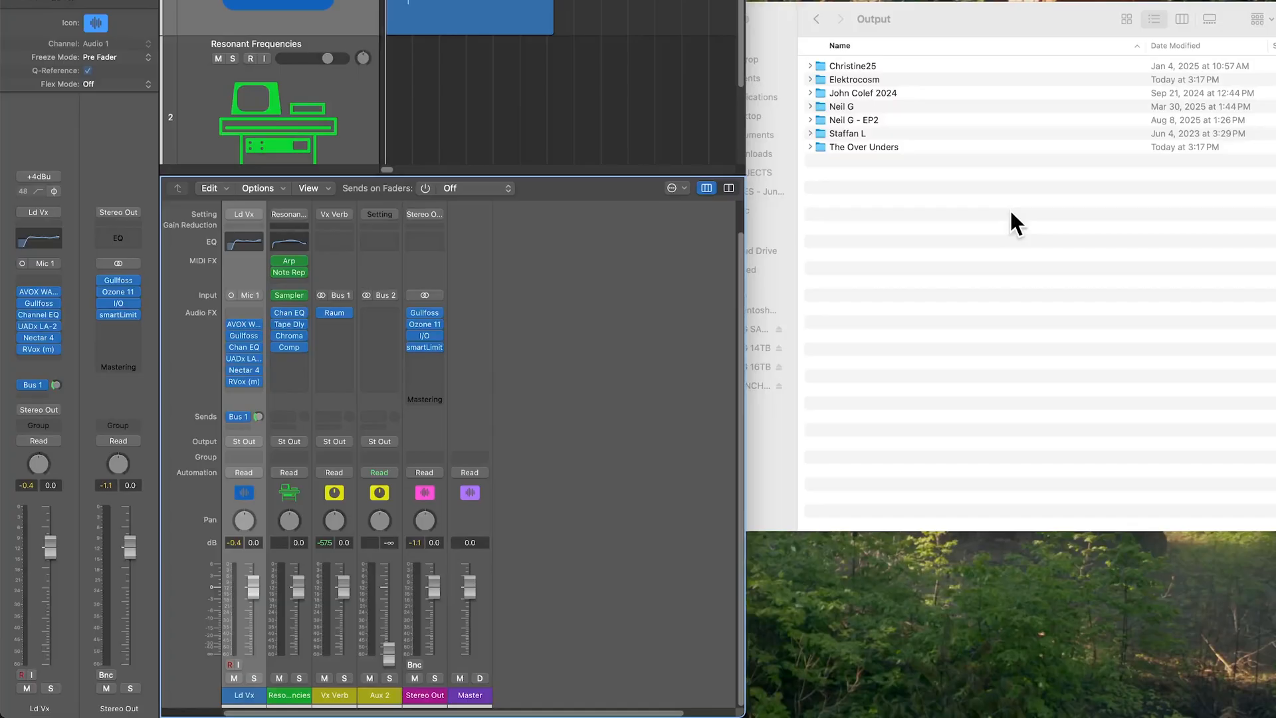
{"action": "mouse_move", "coordinate": [956, 124]}
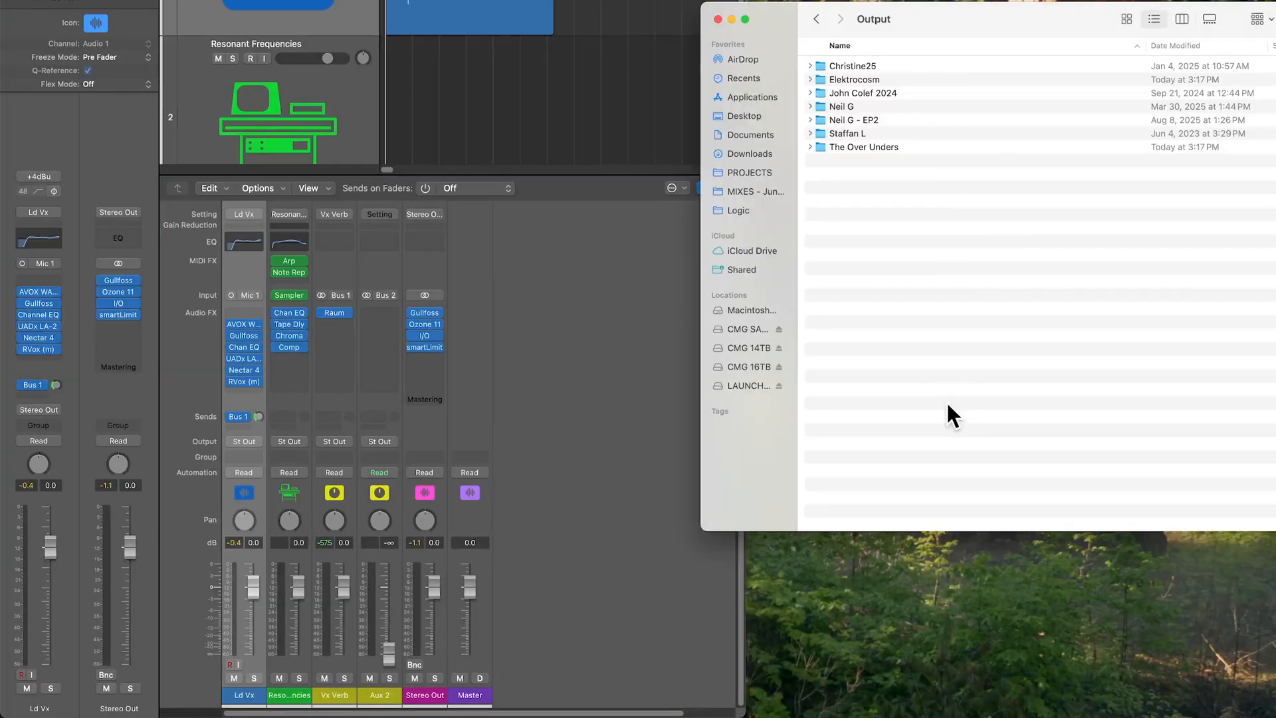
{"action": "mouse_move", "coordinate": [932, 268]}
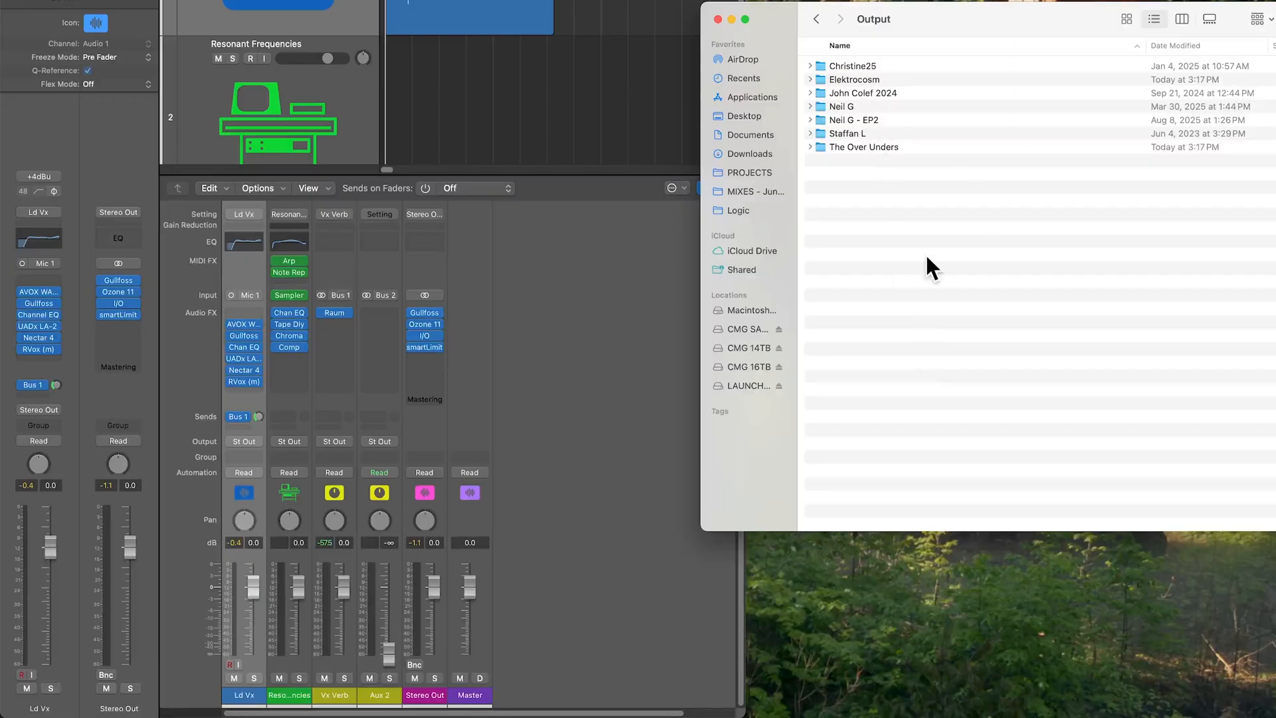
{"action": "mouse_move", "coordinate": [961, 407]}
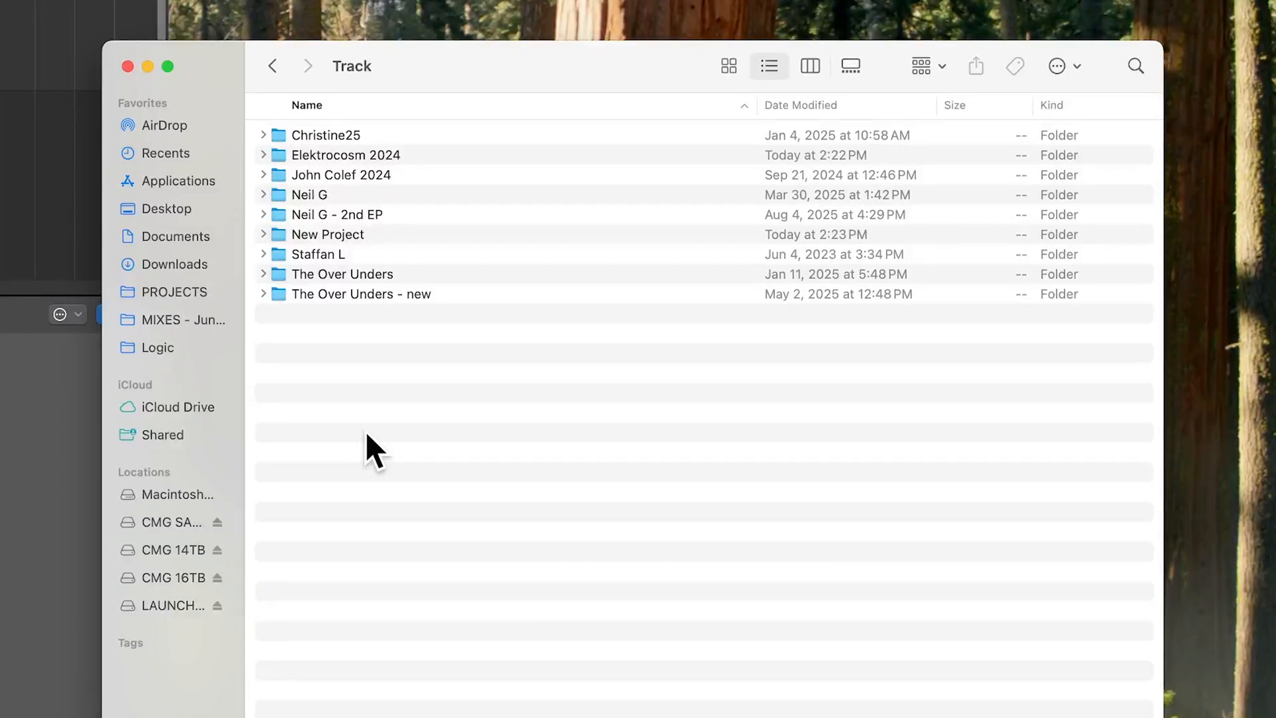
{"action": "mouse_move", "coordinate": [338, 305]}
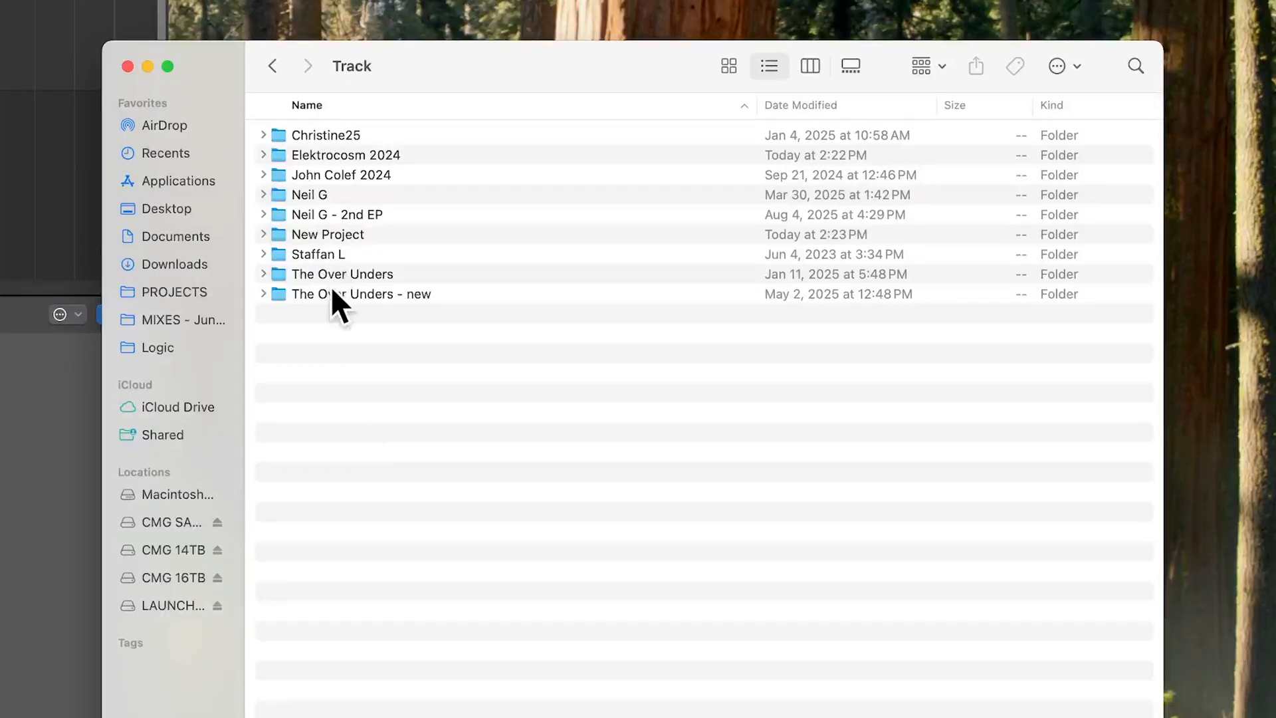
- Open The Over Unders - new in the Track folder to list Acc Gtr, Bass and BGV presets
{"action": "double_click", "coordinate": [360, 293]}
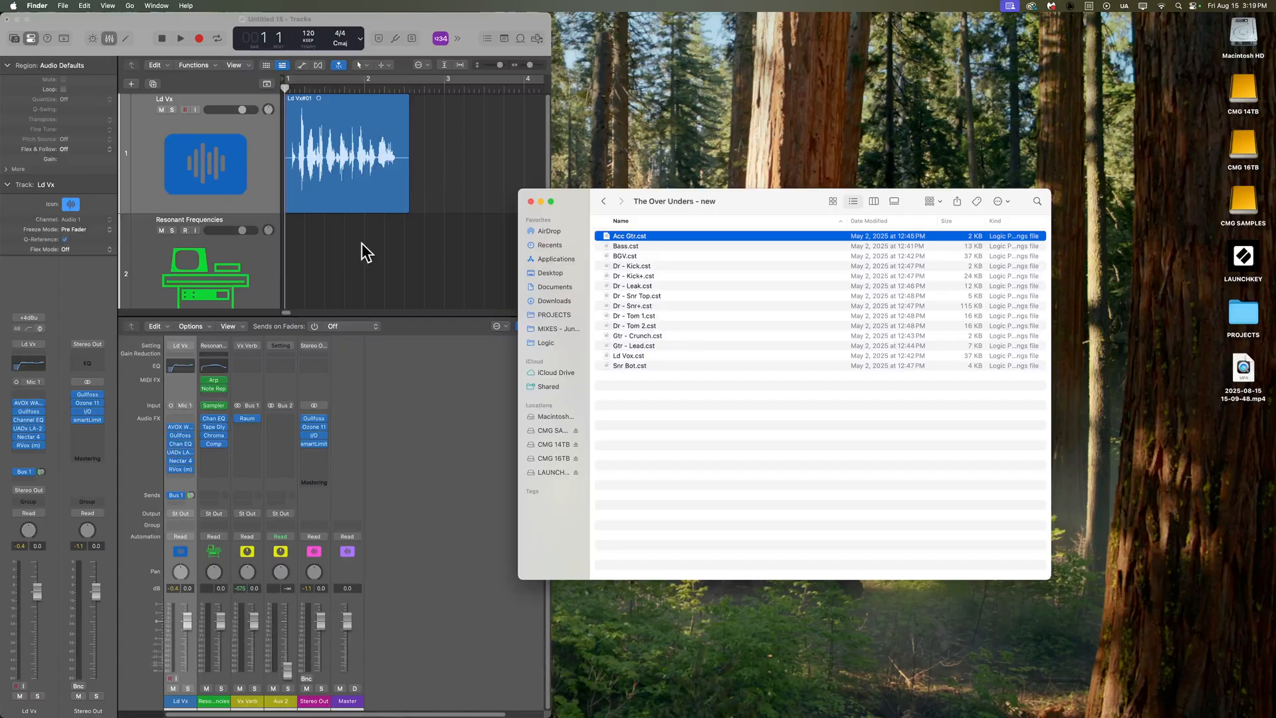
{"action": "mouse_move", "coordinate": [422, 411]}
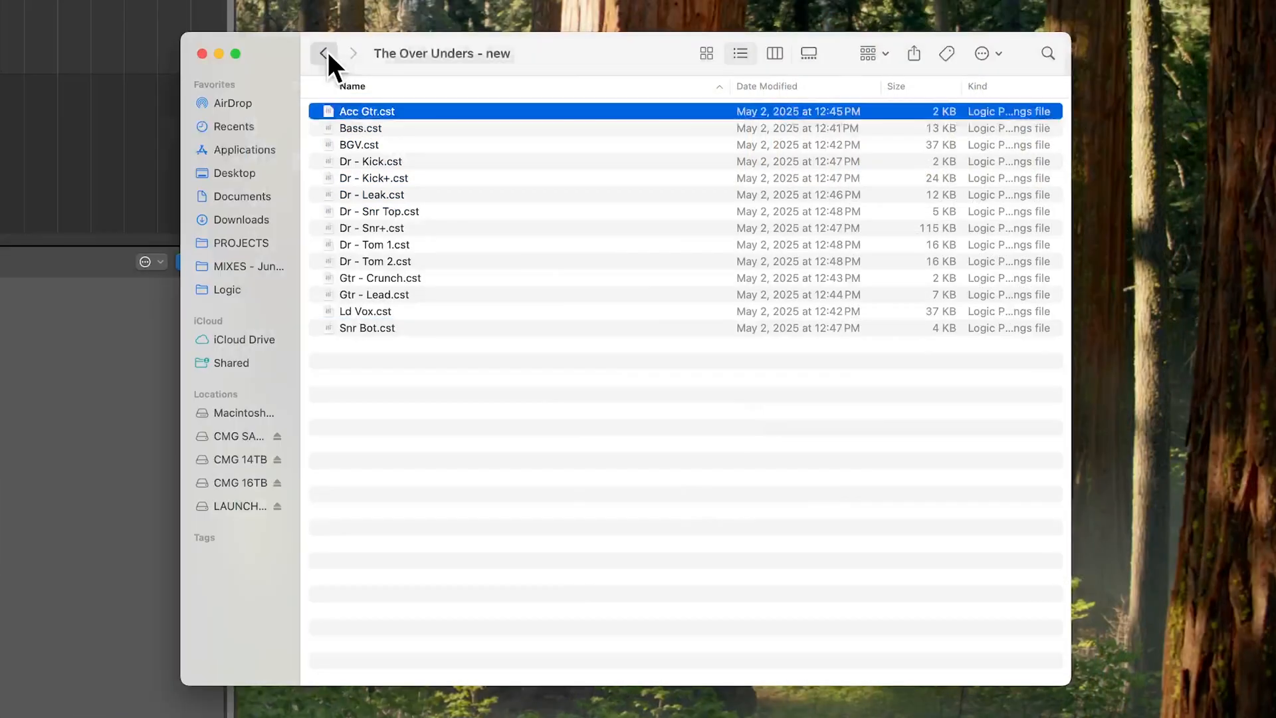
- Go back to the Track folder and Quick Look the new Ld Vx 2.cst file
{"action": "left_click", "coordinate": [323, 54]}
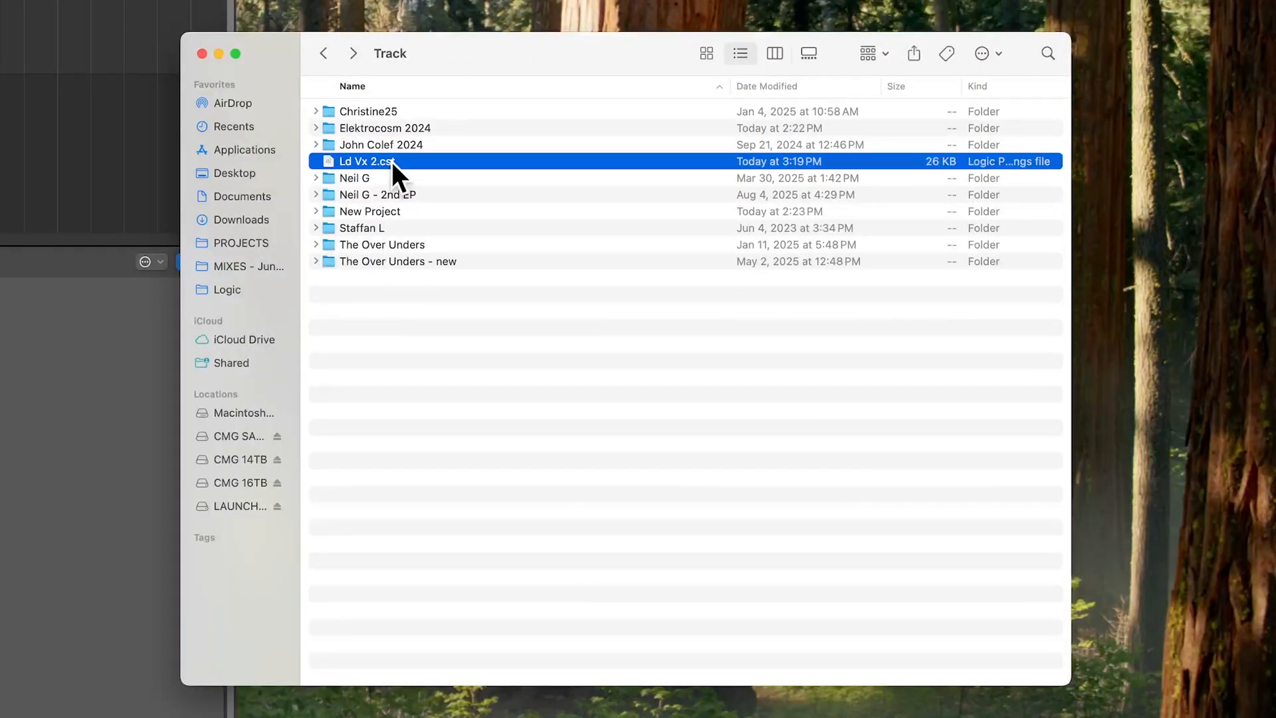
{"action": "mouse_move", "coordinate": [475, 482]}
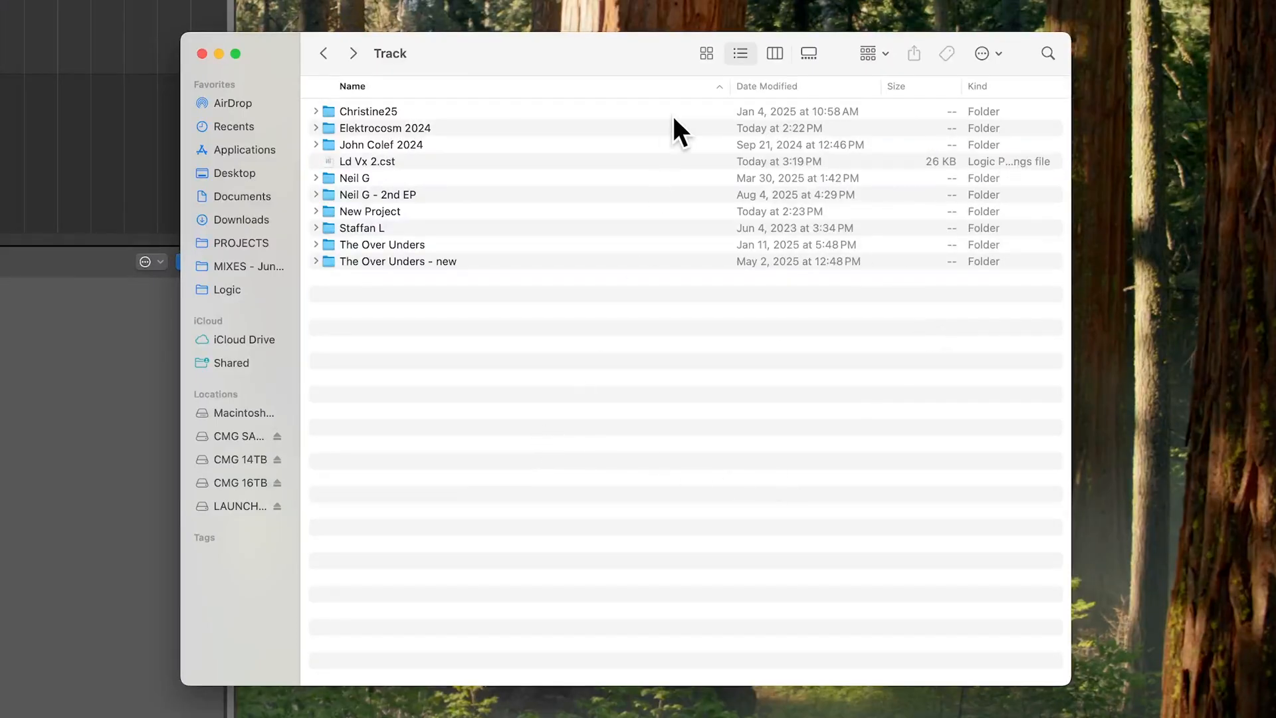
{"action": "left_click", "coordinate": [367, 161]}
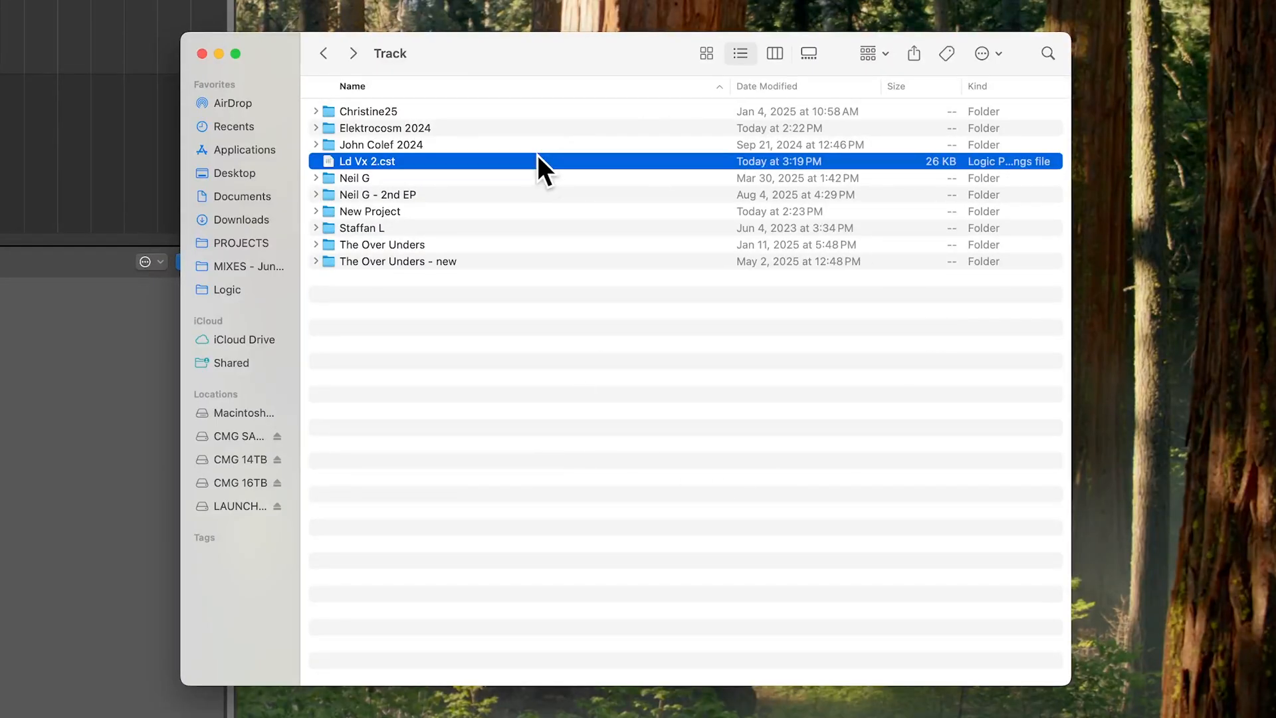
{"action": "key", "text": "space"}
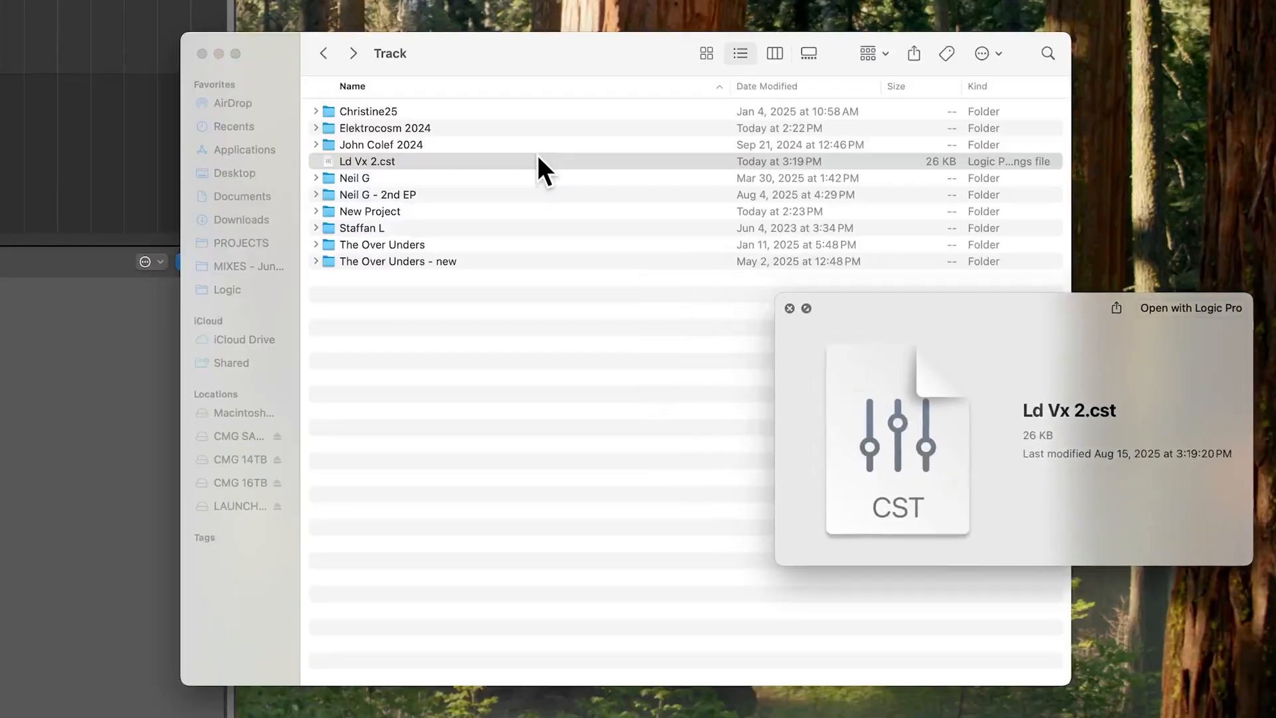